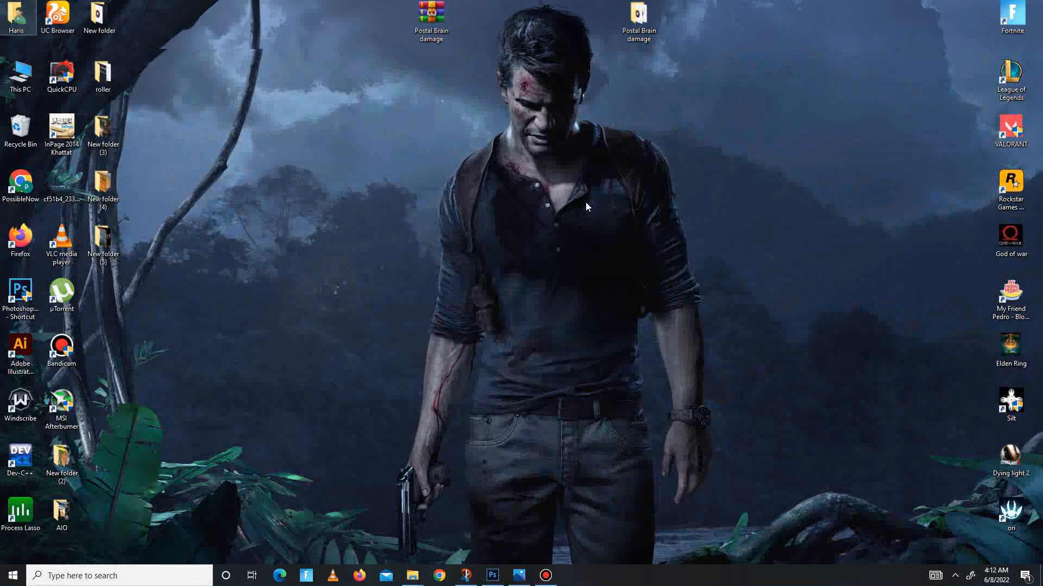
mouse_move(463, 95)
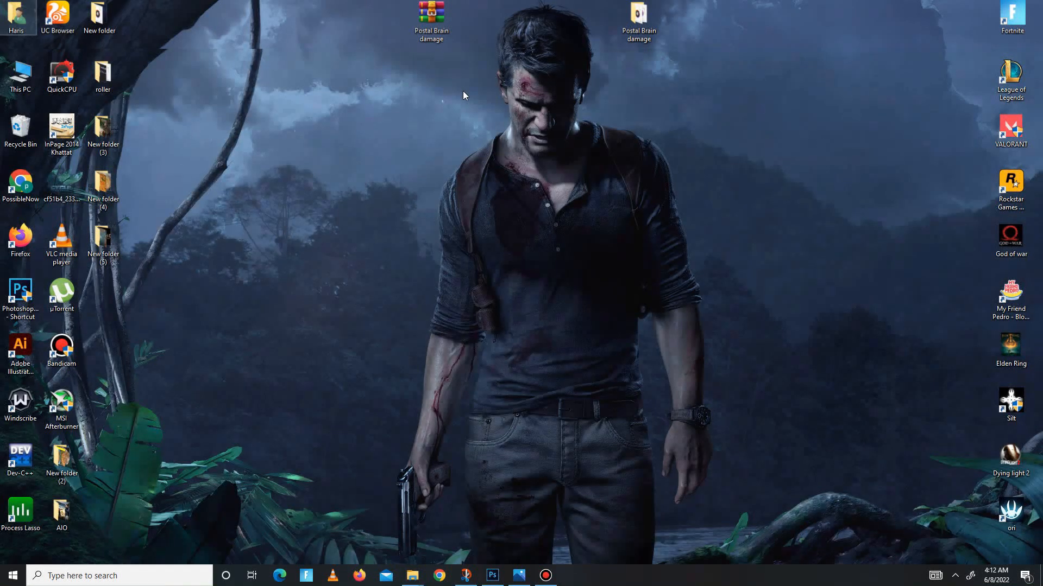
mouse_move(439, 101)
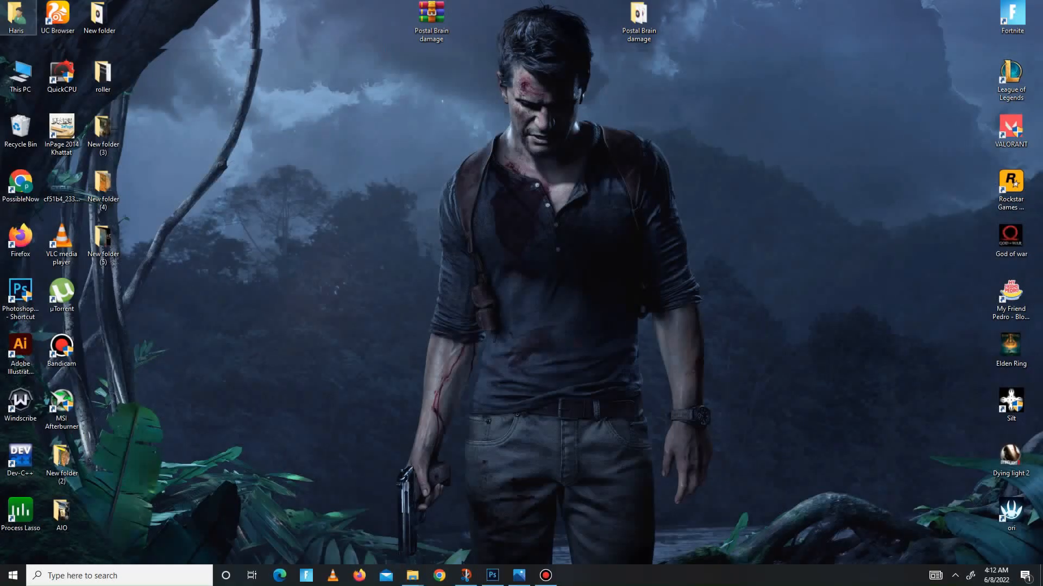
- Show the Tour de France Pack archive's WinRAR extraction options on the desktop
right_click(430, 13)
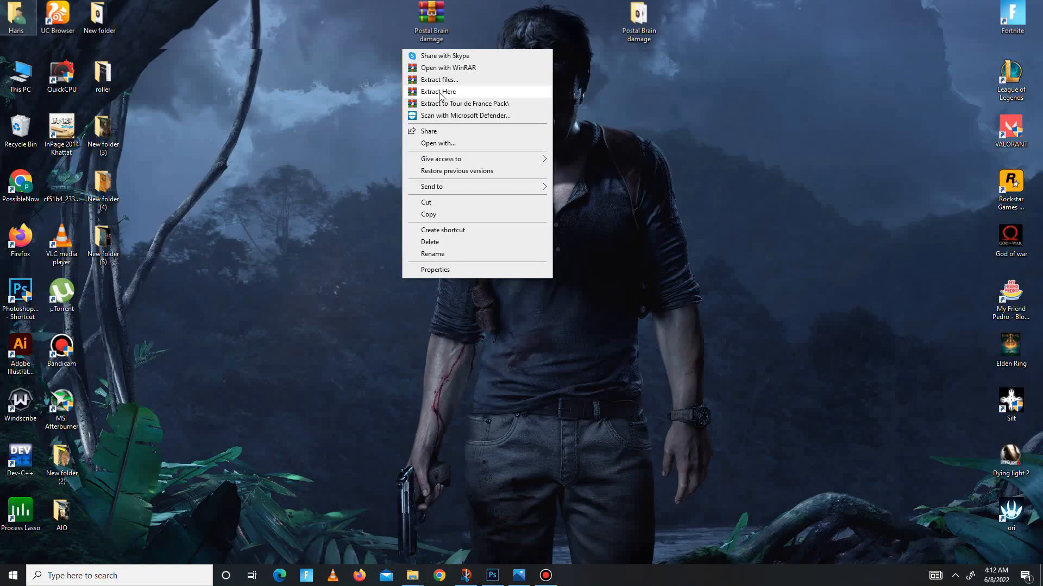
- Extract the Tour de France Pack here and open its DX folder
left_click(465, 103)
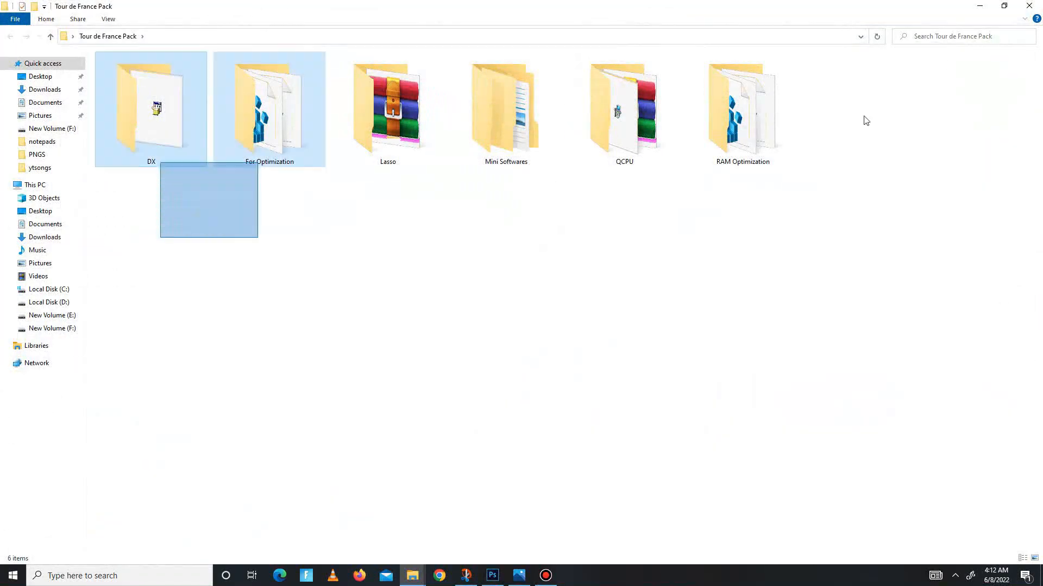
left_click(150, 109)
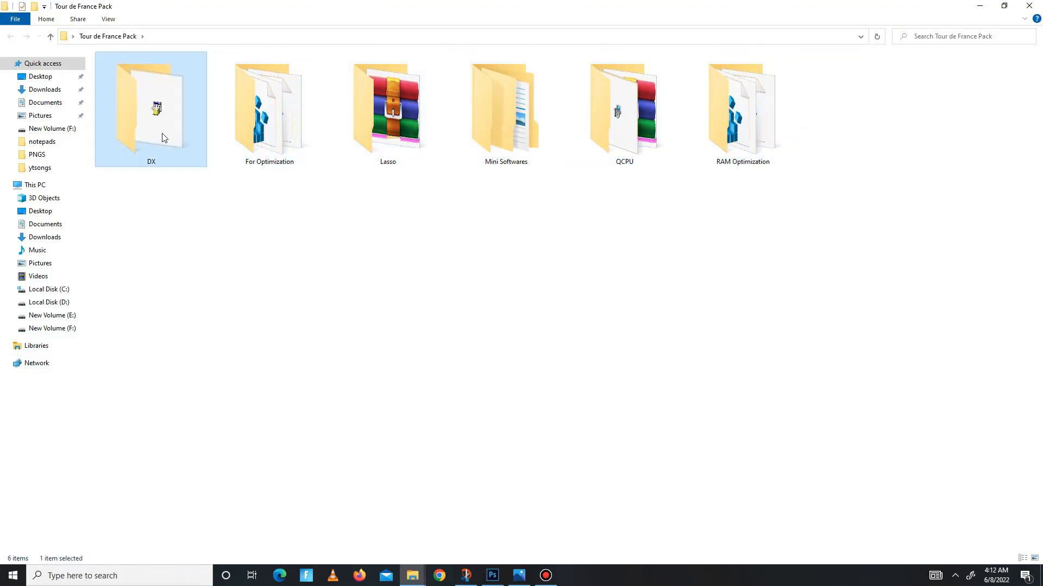
double_click(151, 107)
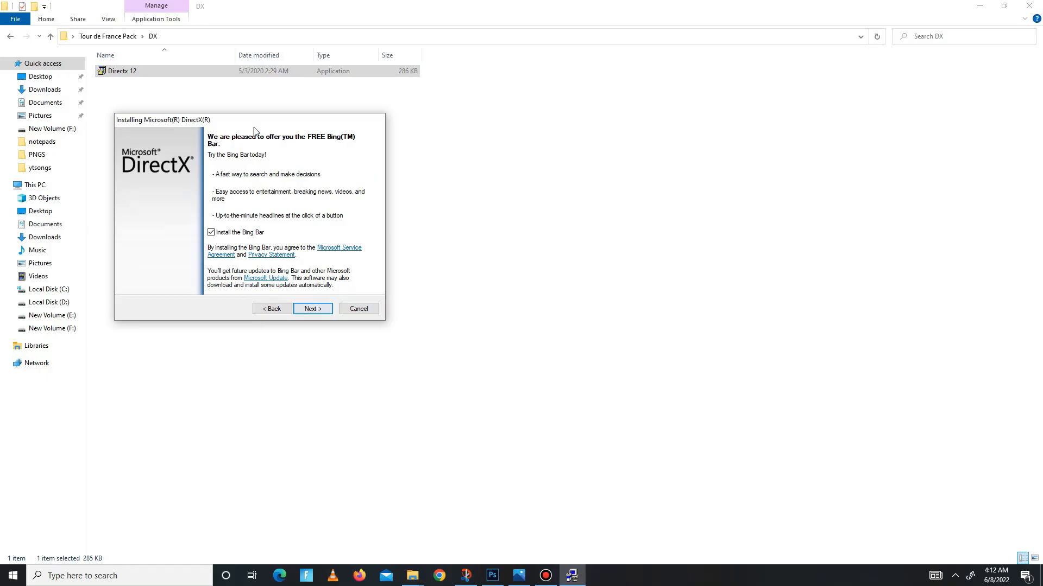
- Run the DirectX 12 installer with the Bing Bar unticked, through to Finish
left_click(211, 232)
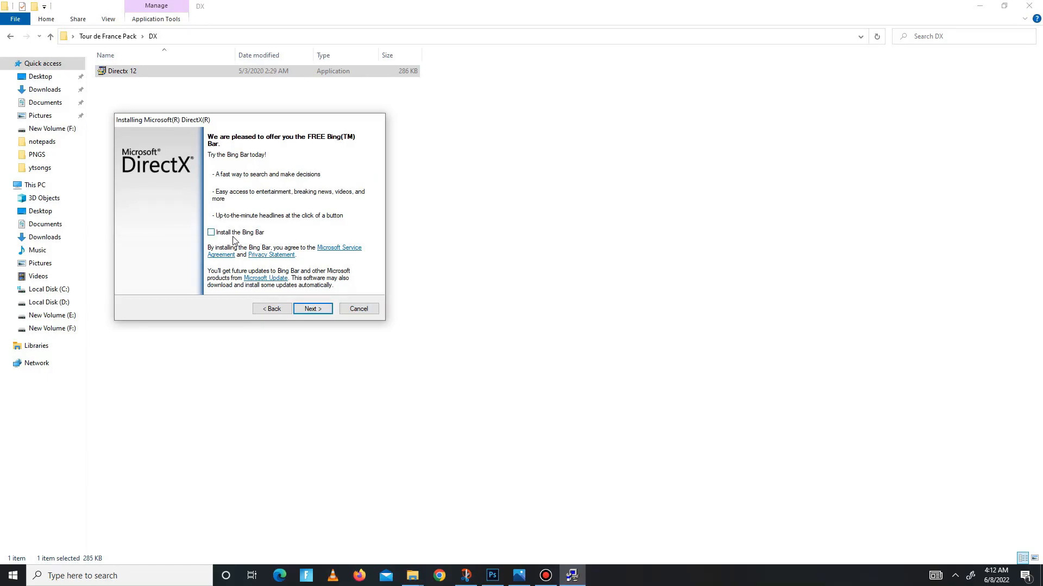
left_click(312, 309)
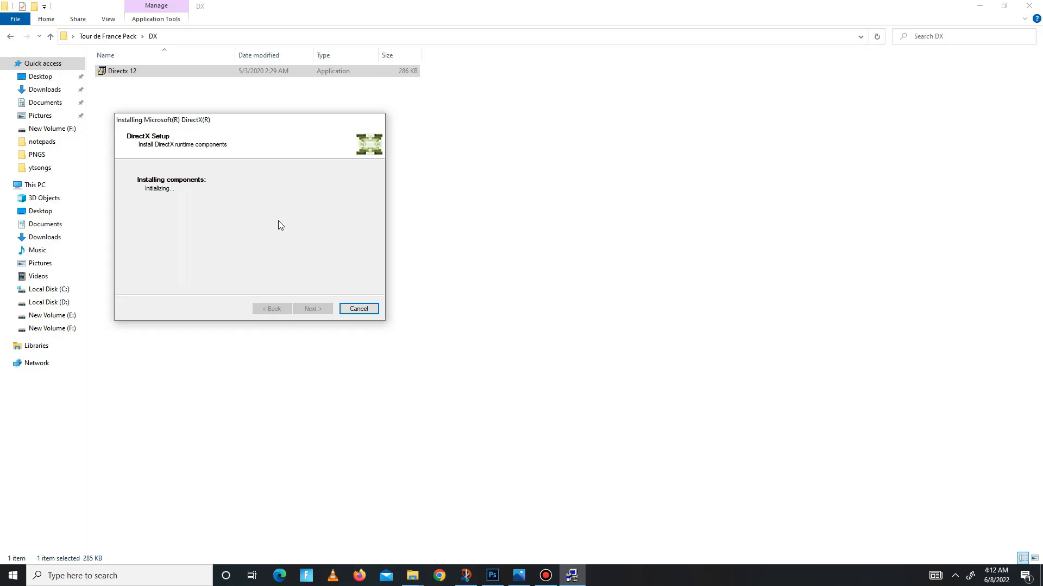
mouse_move(241, 204)
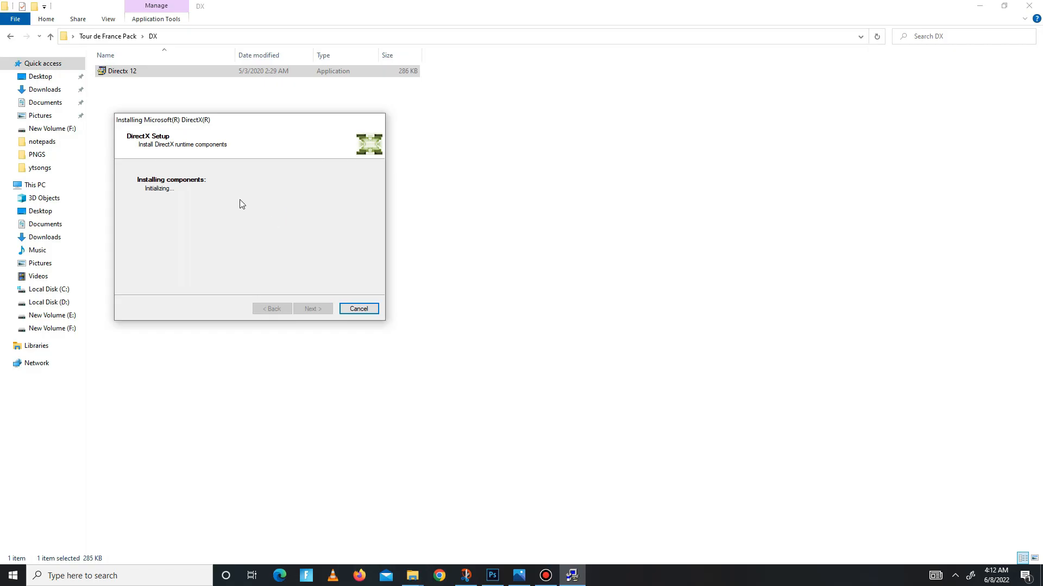
mouse_move(239, 203)
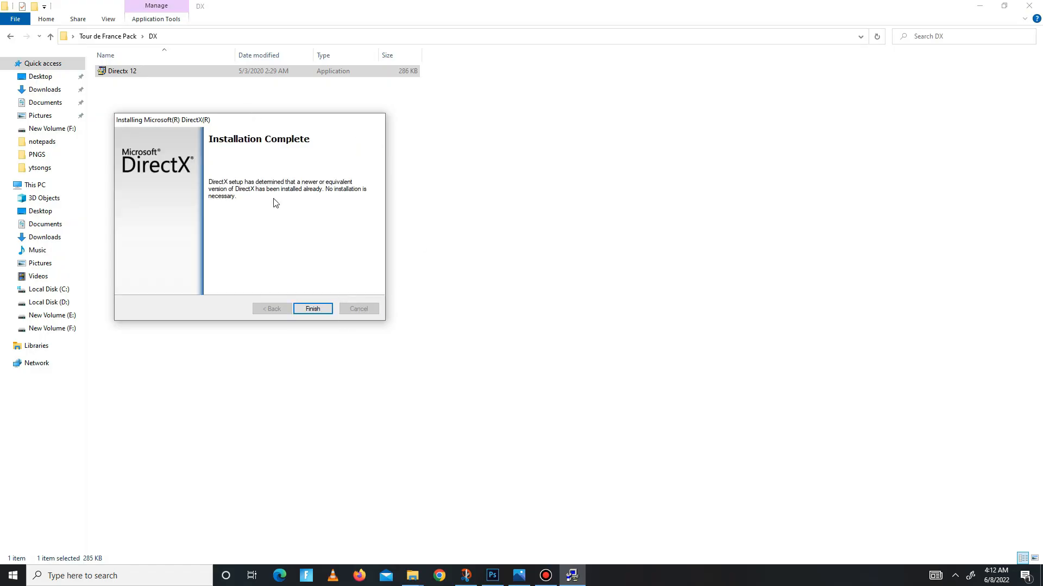
left_click(312, 308)
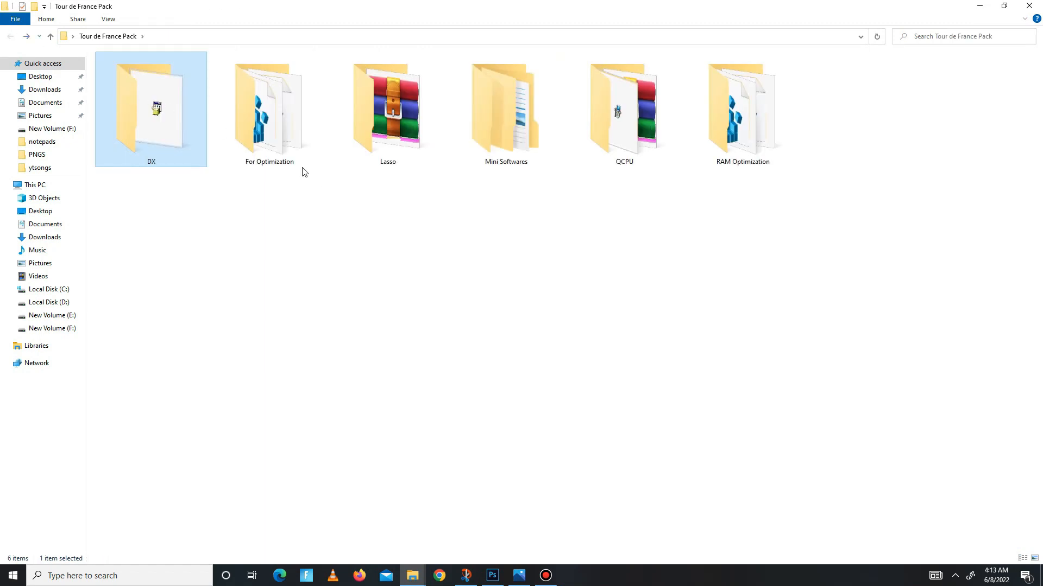
- Merge every .reg file in For Optimization, ending with PriorityClass, confirming each prompt
double_click(269, 110)
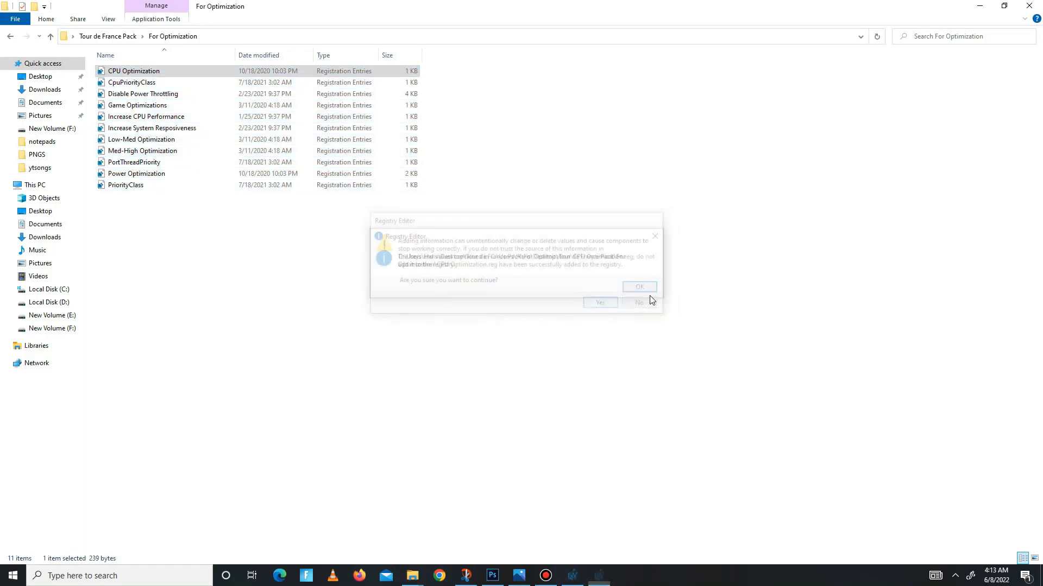
left_click(637, 287)
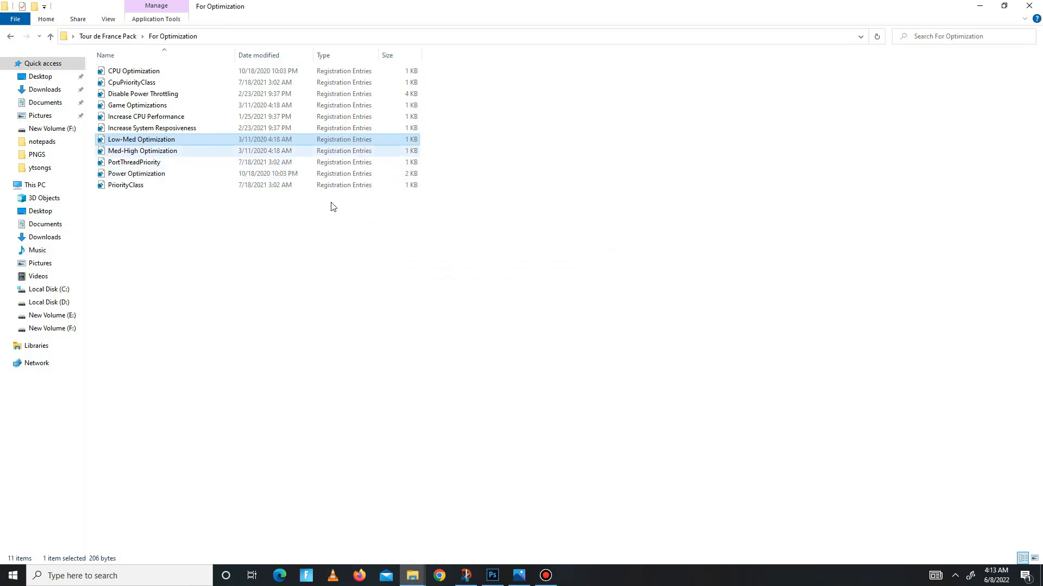
left_click(134, 162)
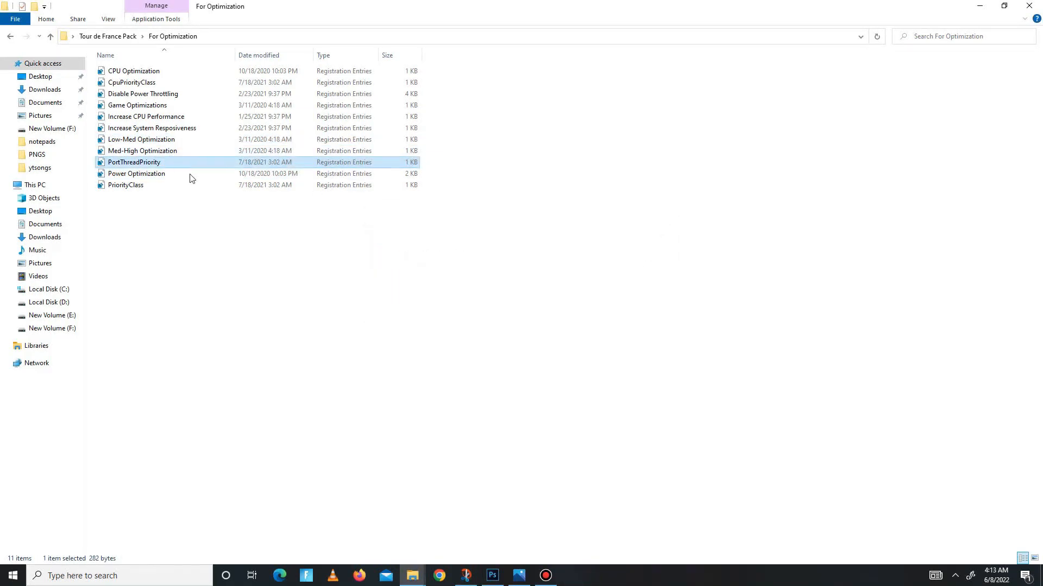
left_click(136, 174)
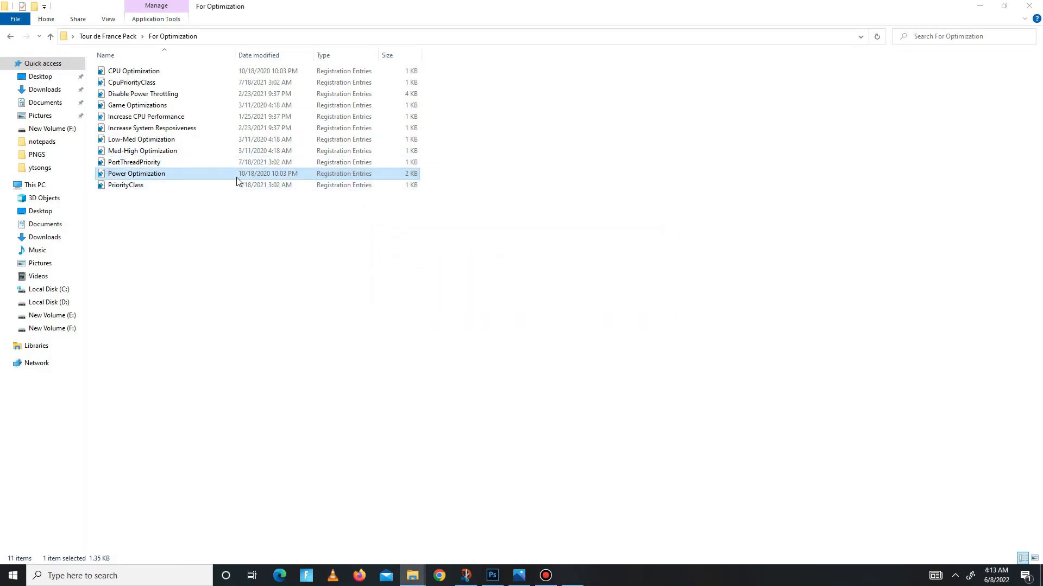
left_click(125, 185)
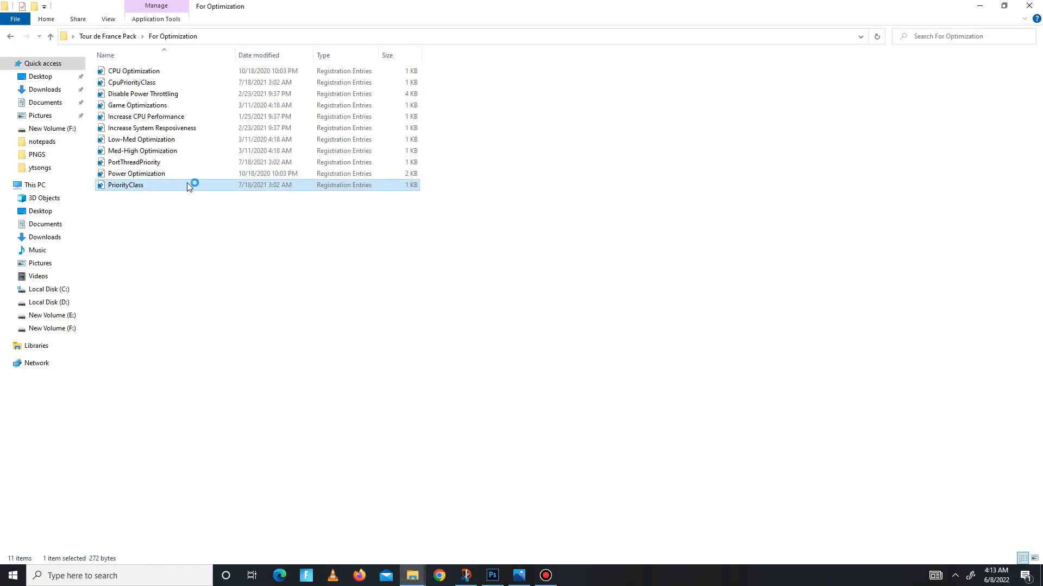
double_click(125, 184)
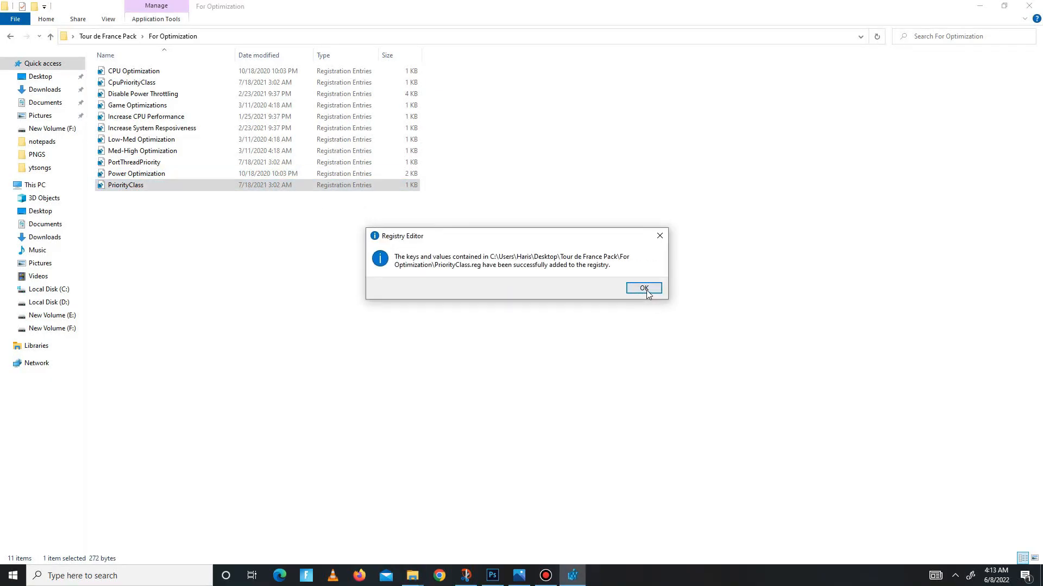
left_click(642, 288)
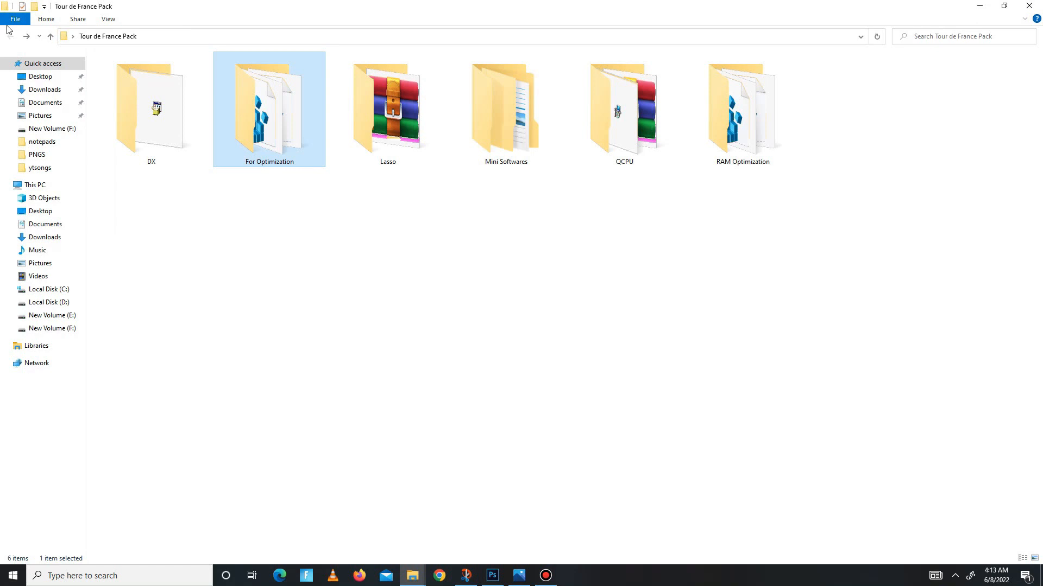
- Go to Lasso > Bitsum Process Lasso Pro 9.8.2.2 + Activator > Setup
left_click(387, 110)
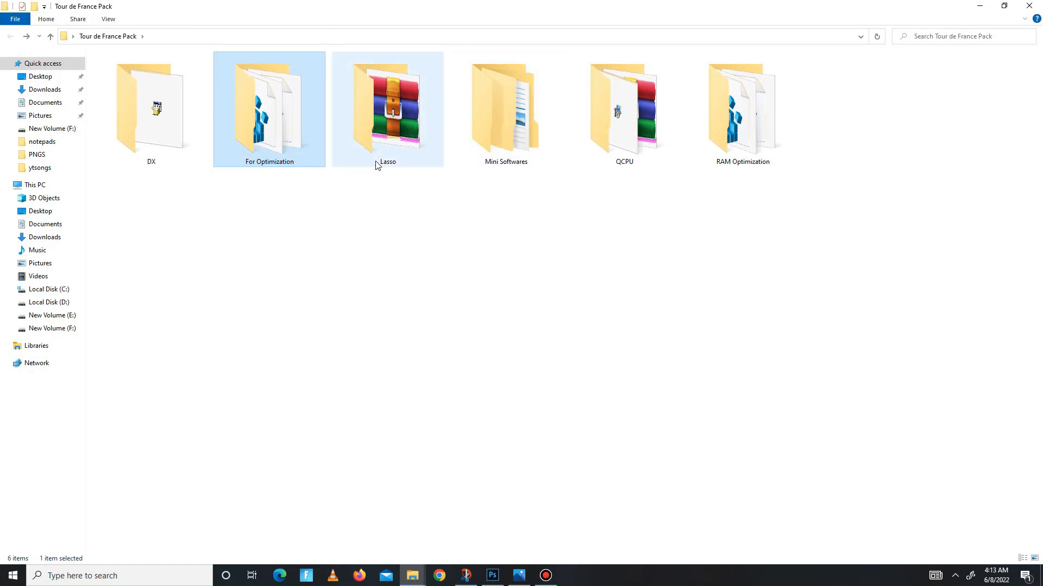
double_click(387, 110)
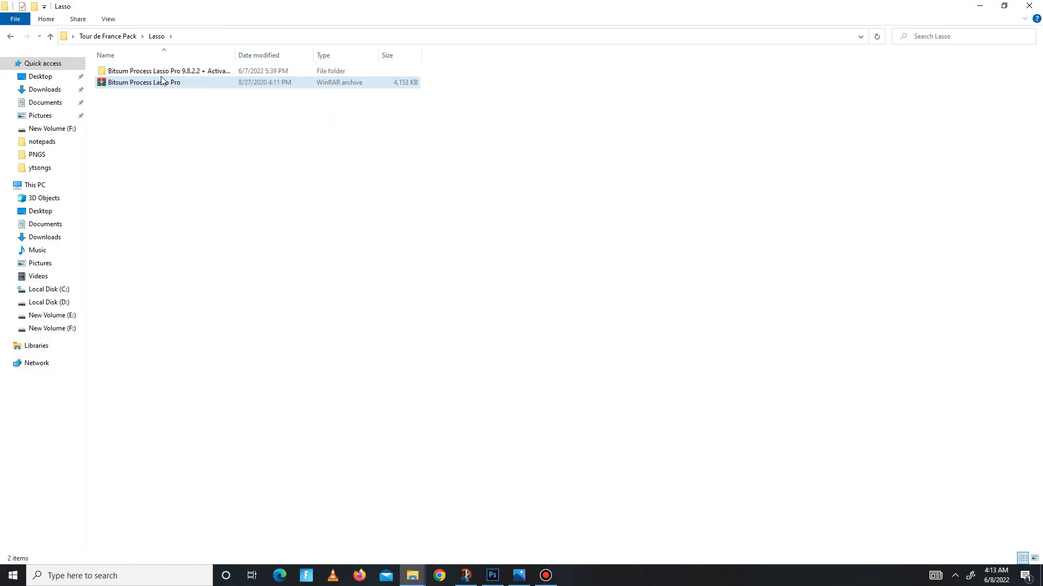
double_click(169, 71)
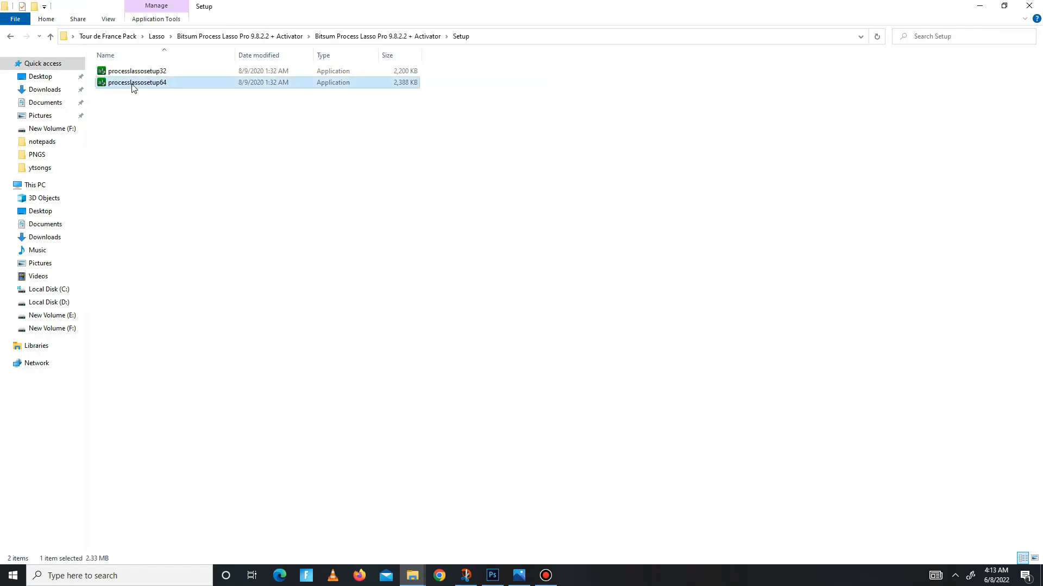
left_click(954, 576)
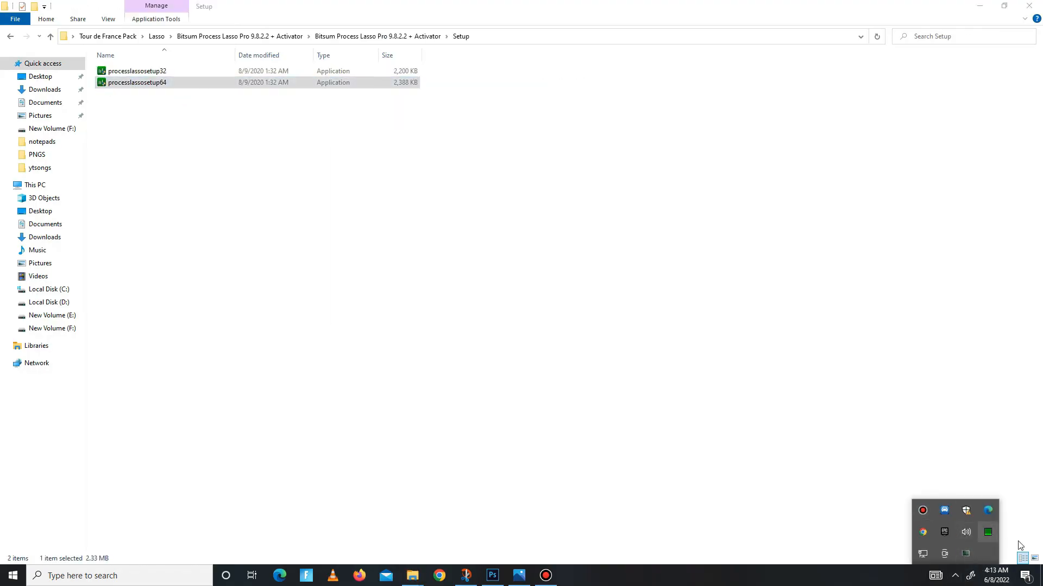
- Launch 64-bit Process Lasso and check its Active Power Profile is High performance
double_click(135, 82)
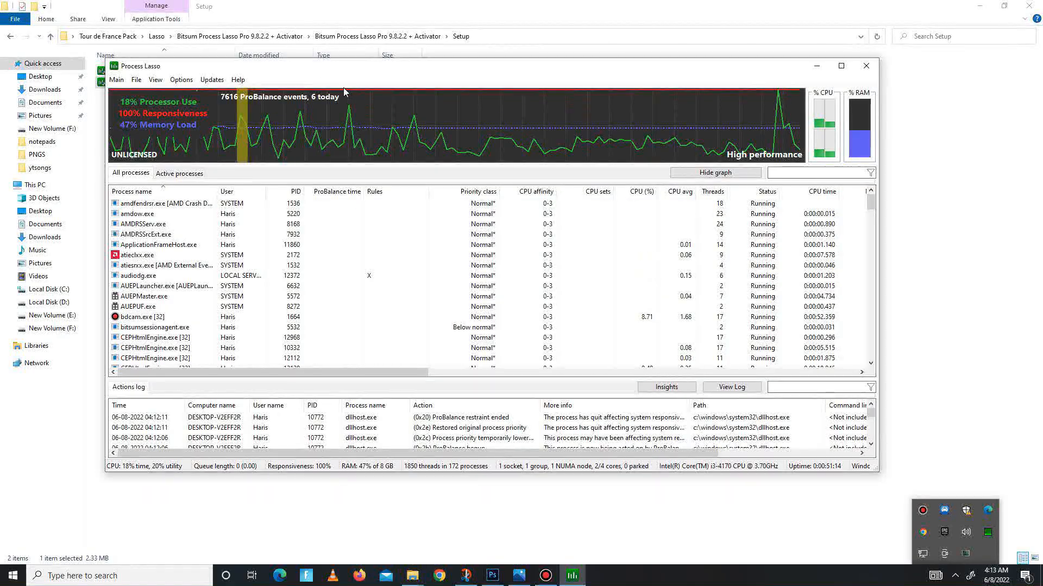
left_click(116, 80)
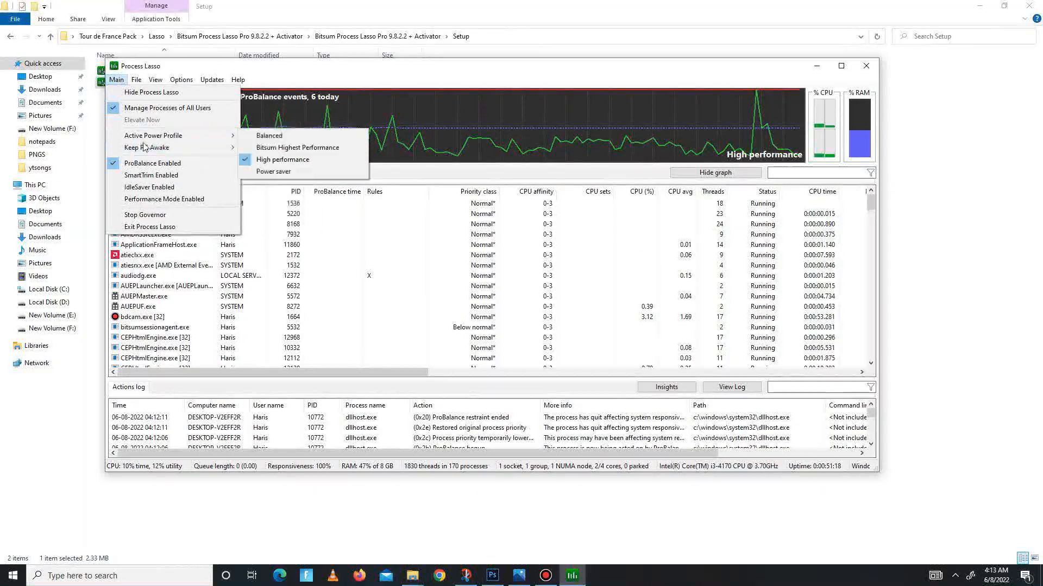
mouse_move(152, 163)
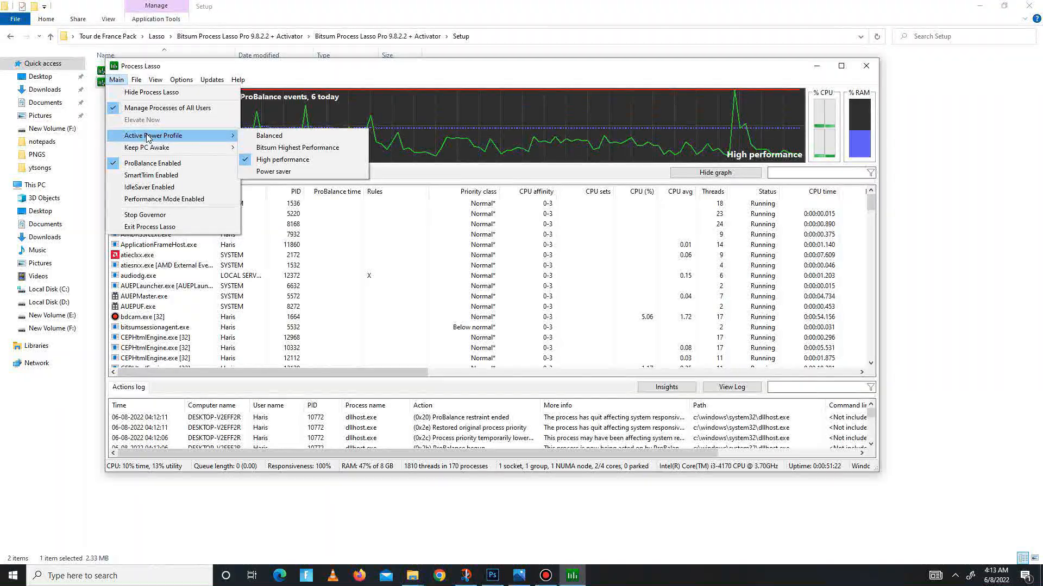
mouse_move(282, 159)
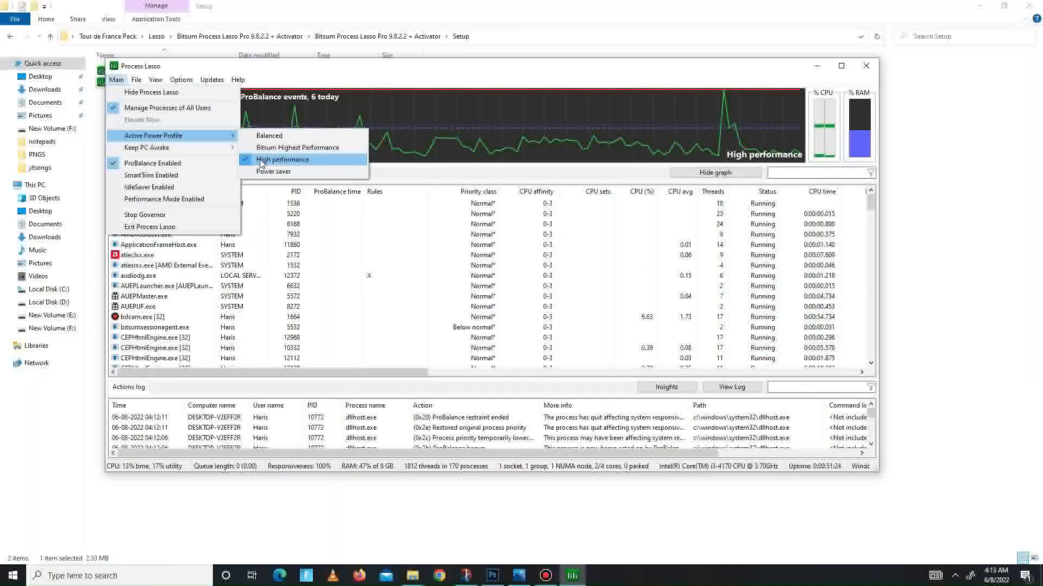
mouse_move(396, 141)
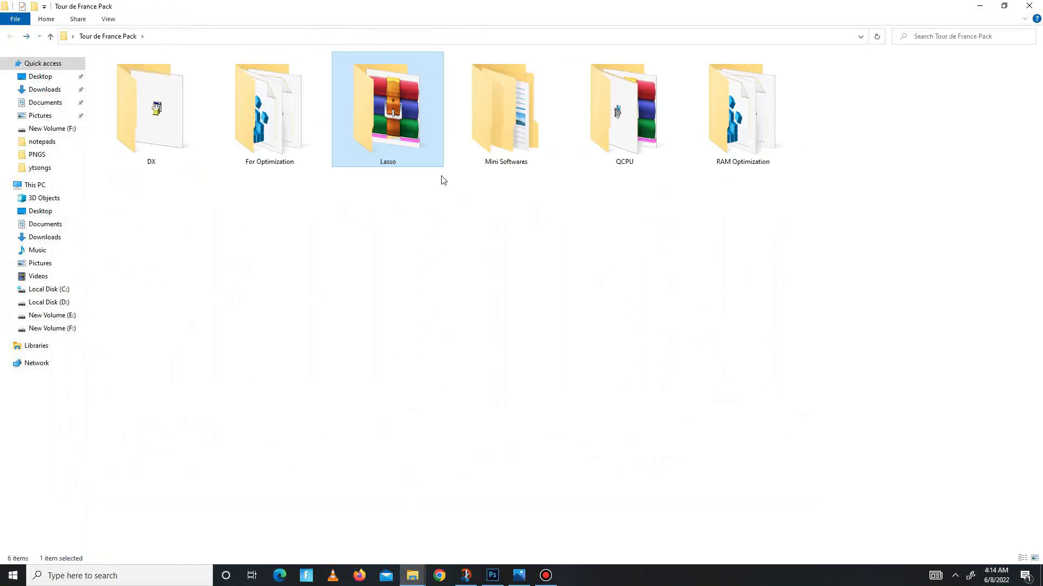
- Read ISLC's Instructions.txt from Mini Softwares > ISLC in Notepad, then close it
double_click(506, 110)
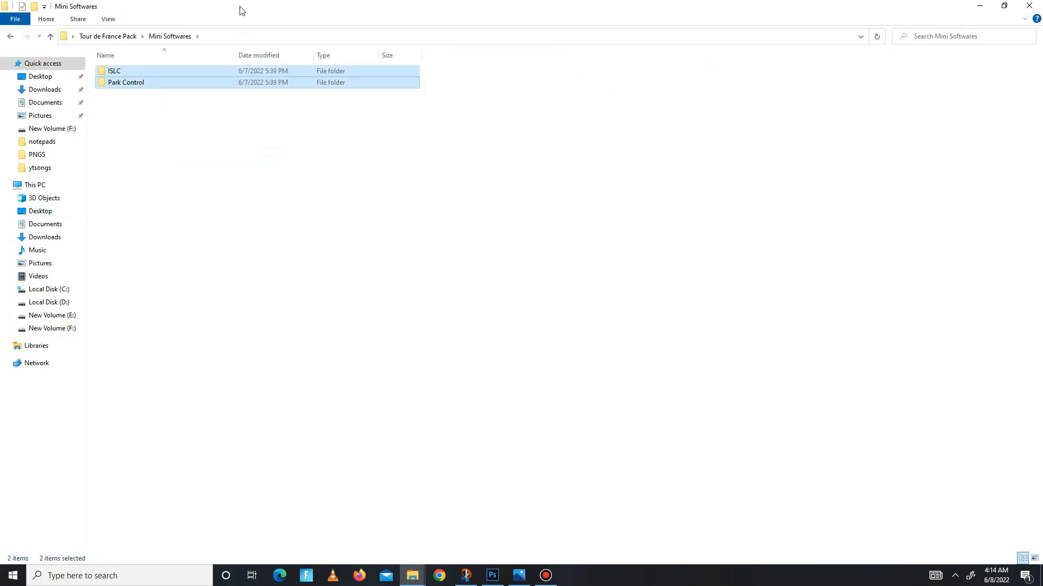
mouse_move(148, 26)
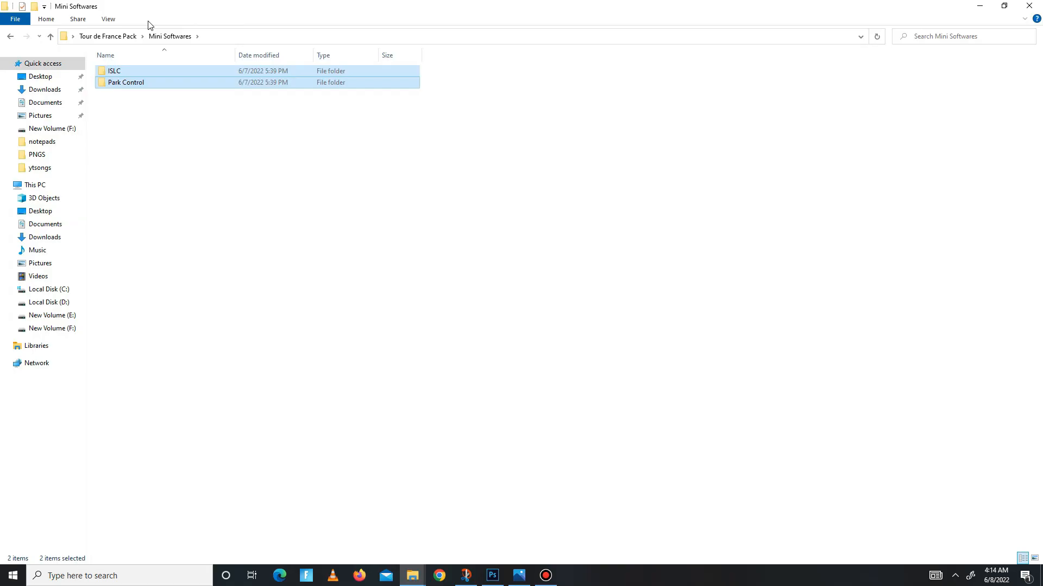
double_click(114, 71)
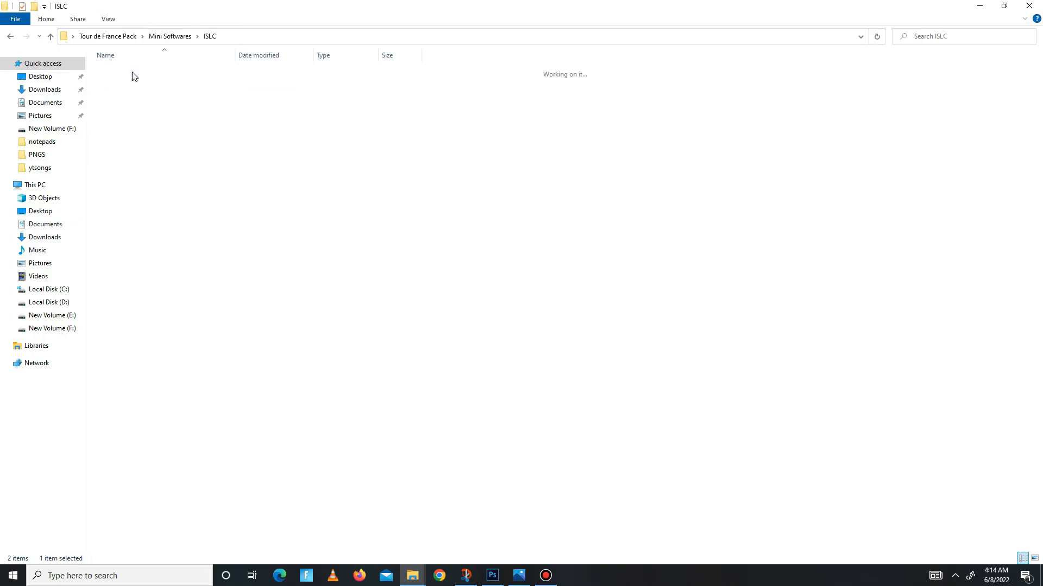
double_click(124, 71)
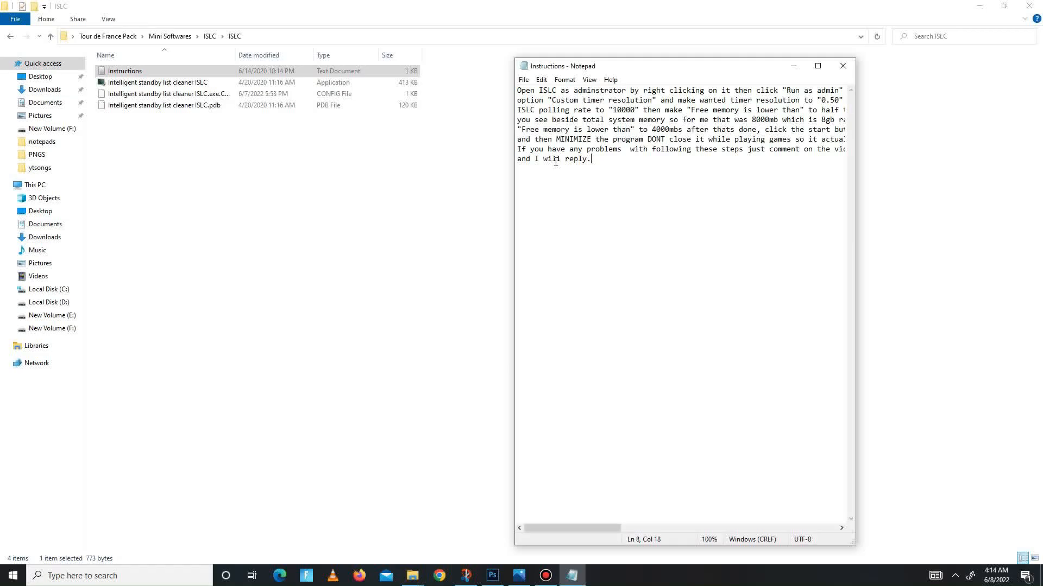
key("ctrl+a")
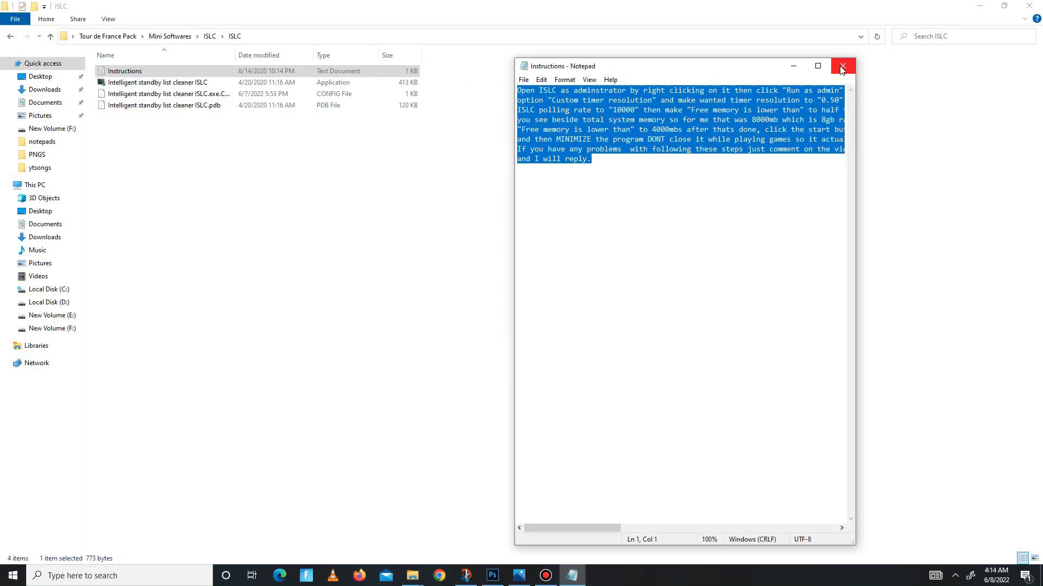
left_click(843, 66)
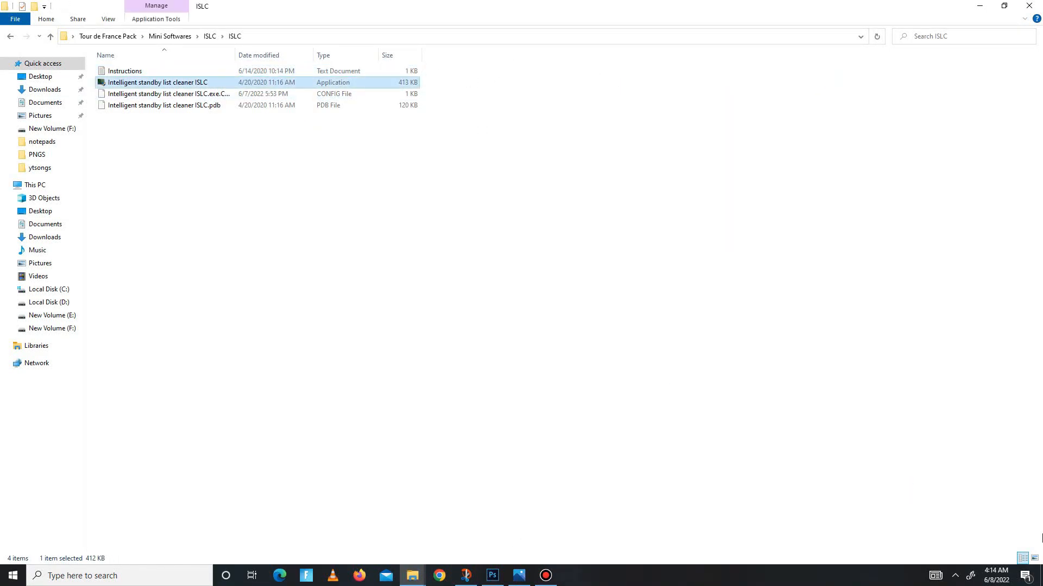
- Launch Intelligent standby list cleaner and dismiss its already-running message
left_click(955, 575)
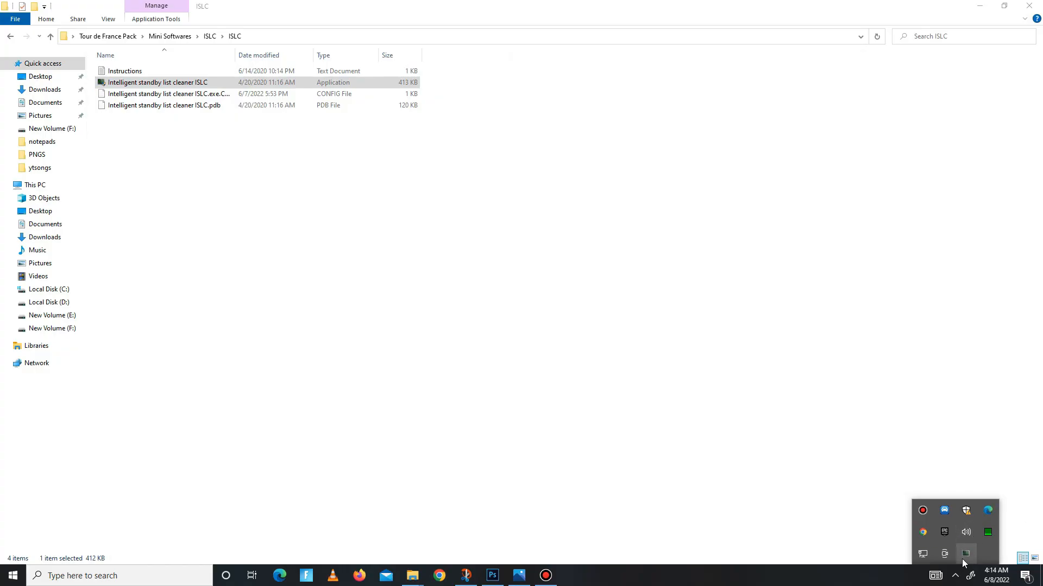
double_click(158, 82)
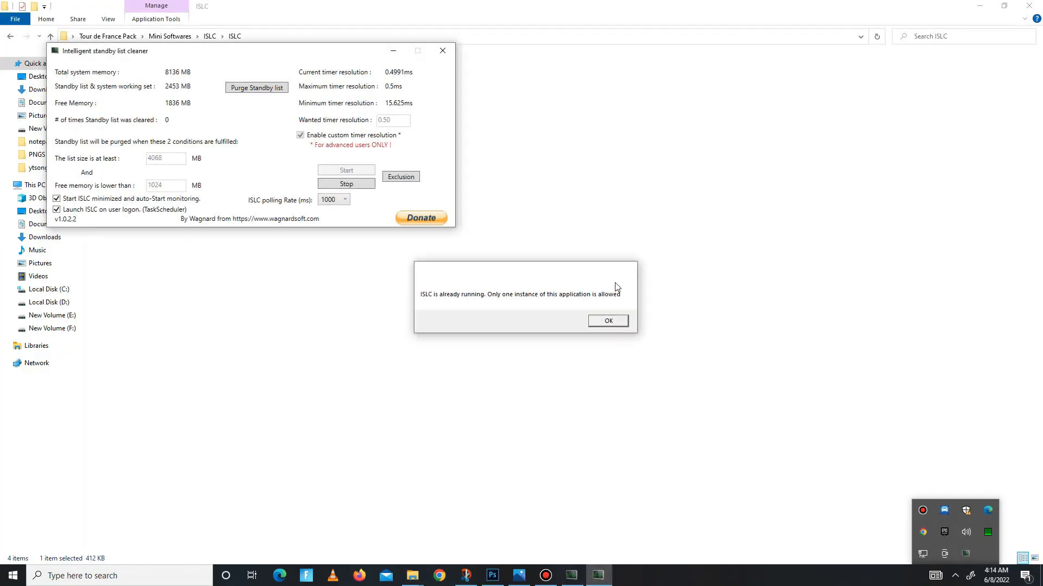
left_click(606, 321)
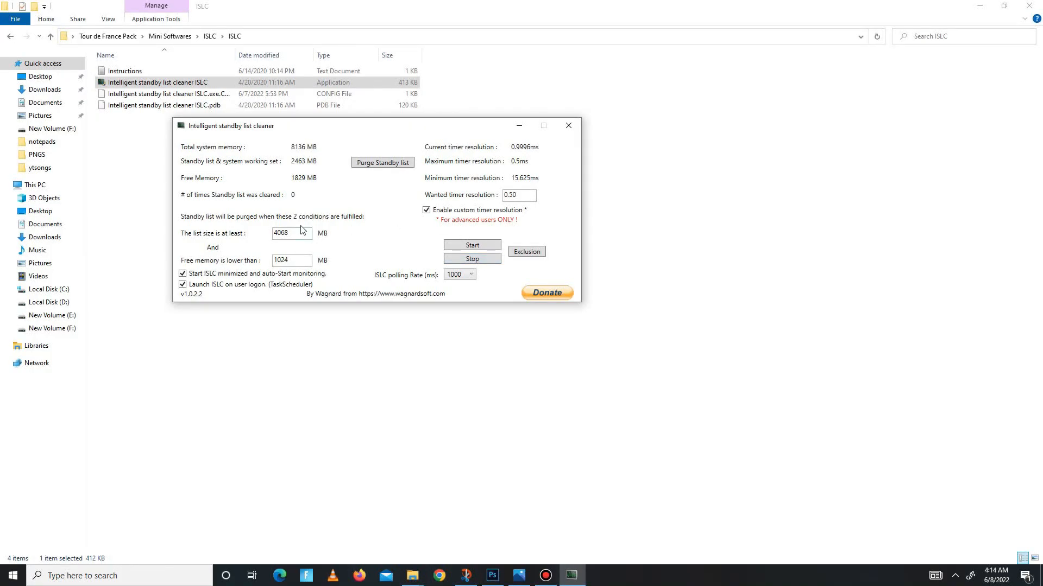
- Start monitoring with 4068/1024 MB thresholds and 0.50 ms timer resolution, then close
triple_click(291, 233)
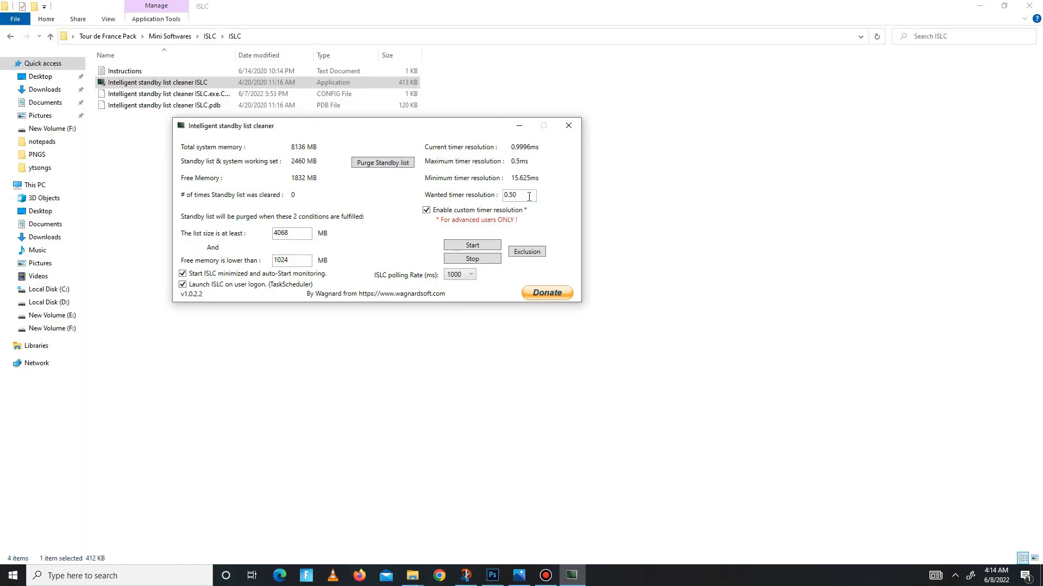
triple_click(517, 195)
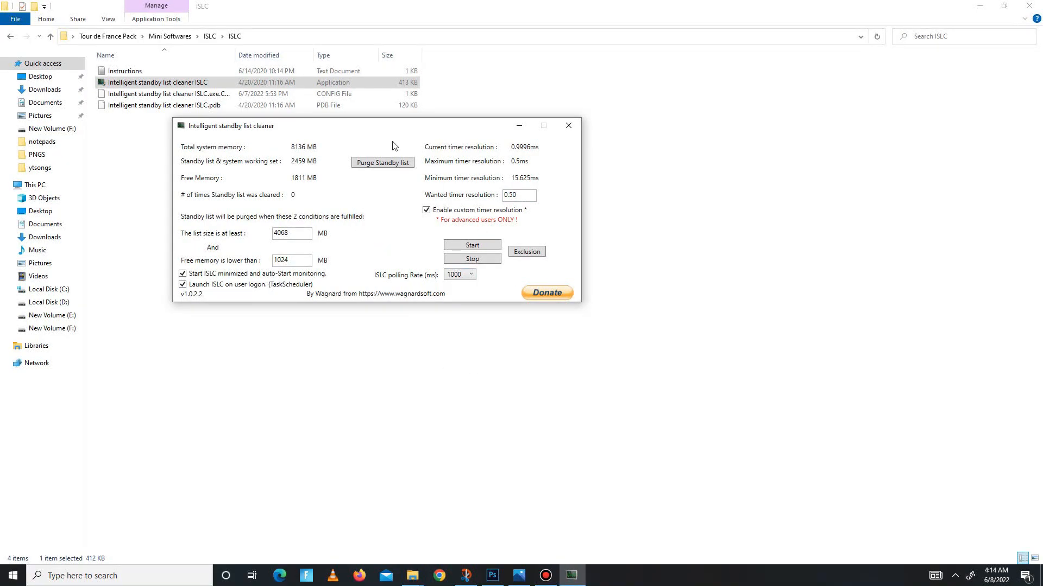
left_click(471, 245)
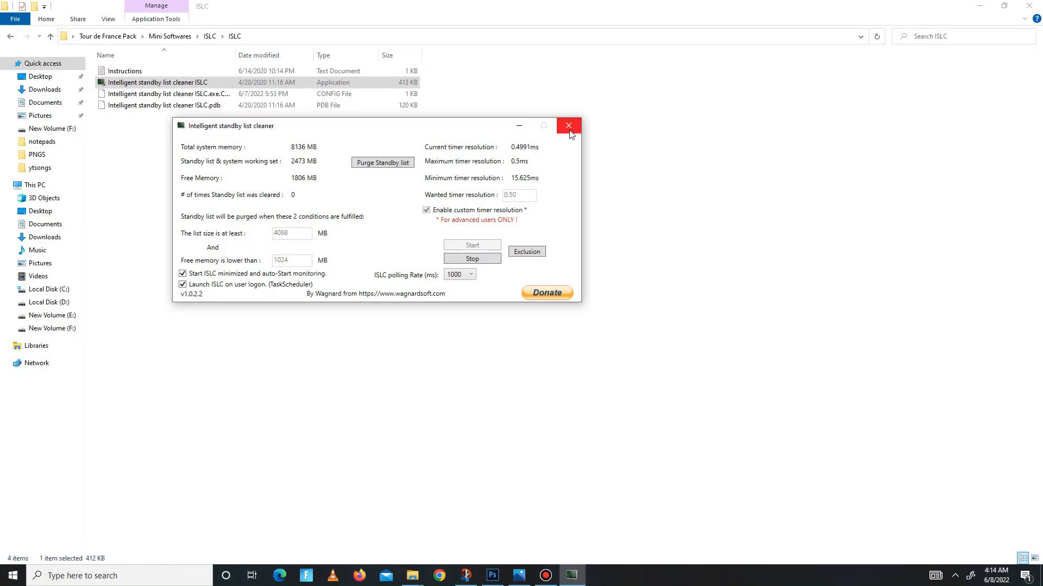
left_click(568, 126)
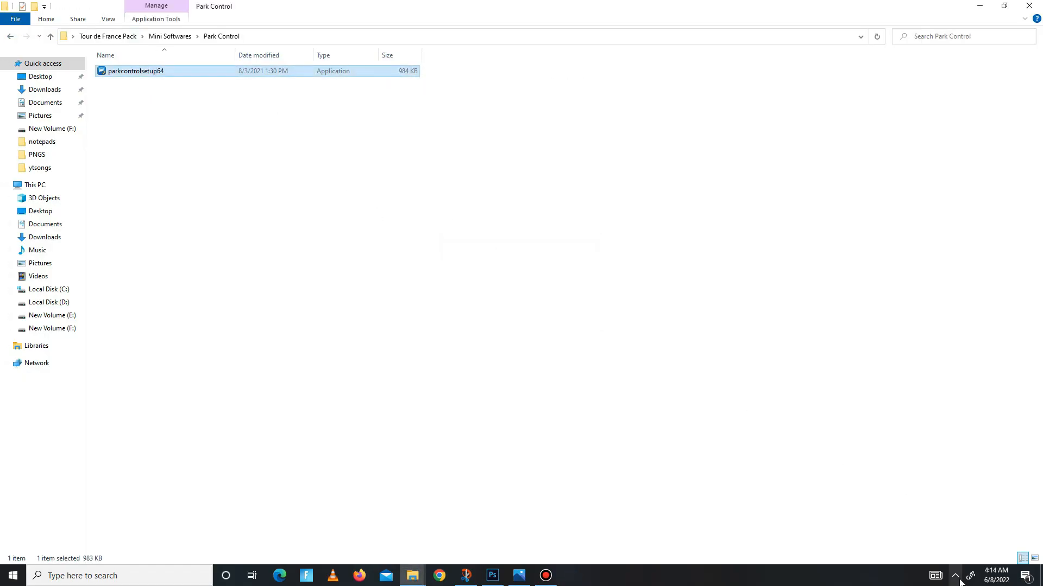
- Verify ParkControl shows parking and frequency scaling disabled for High performance, then return to the pack folder
double_click(136, 71)
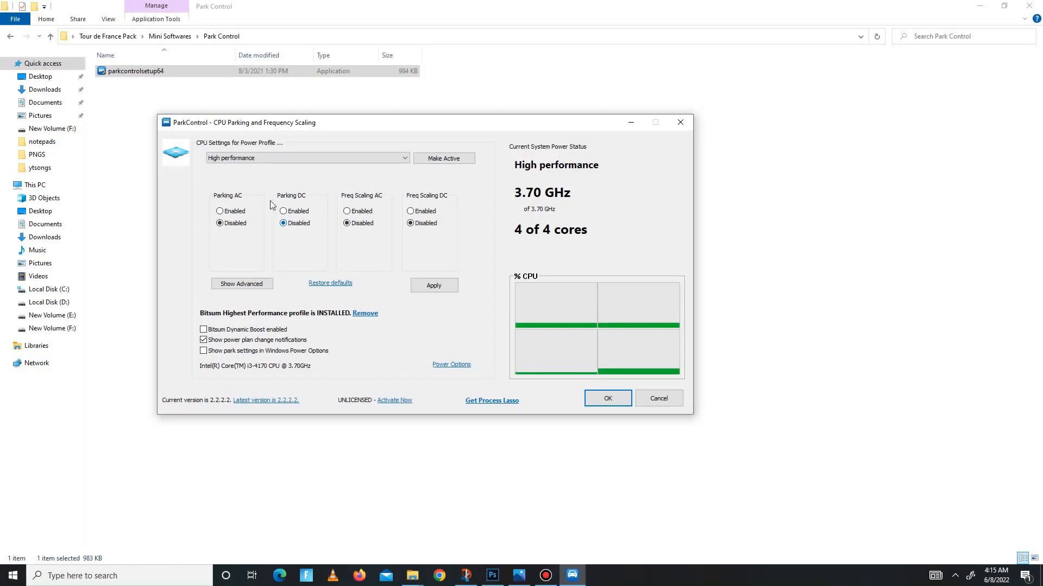
mouse_move(425, 305)
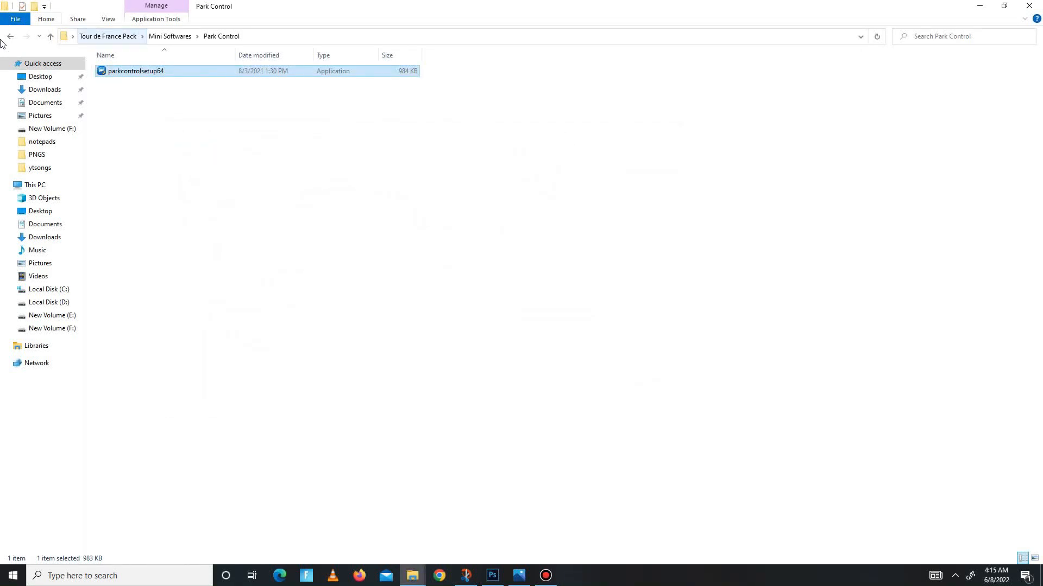
left_click(10, 36)
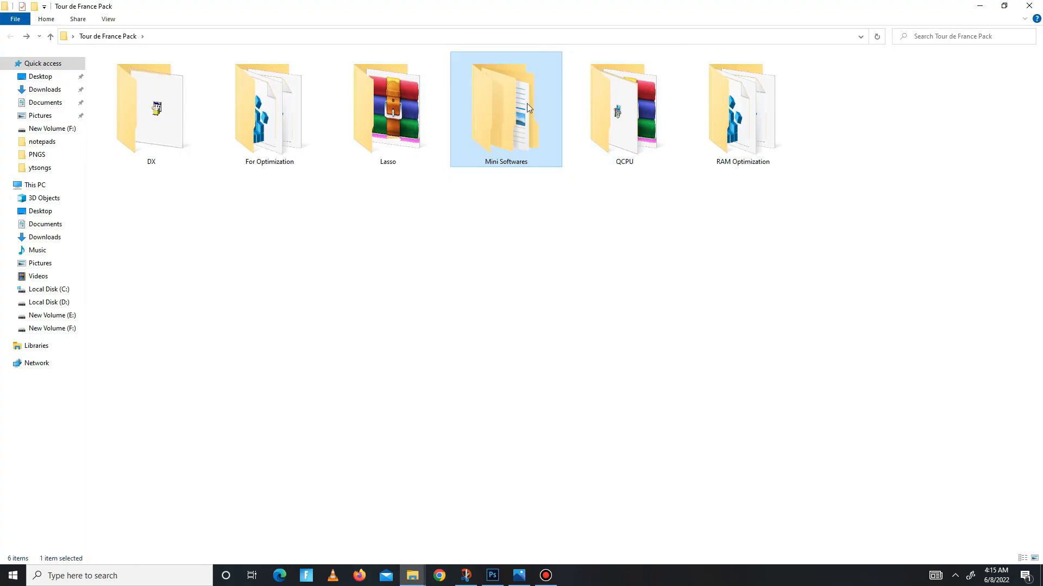
- Launch QuickCPU, dismiss the update notice, and apply 100% core parking, frequency scaling, turbo boost
double_click(623, 109)
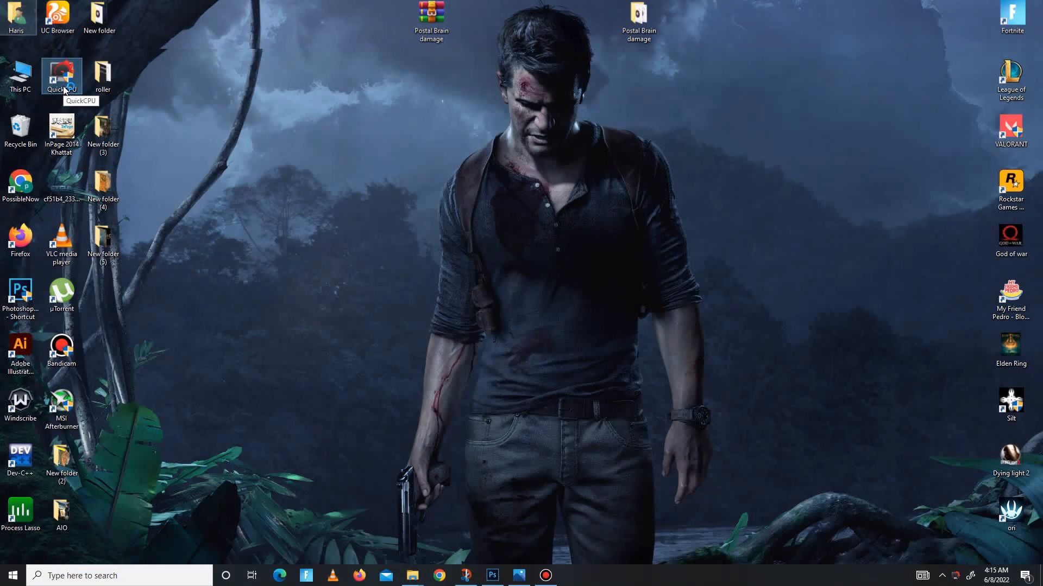
double_click(62, 75)
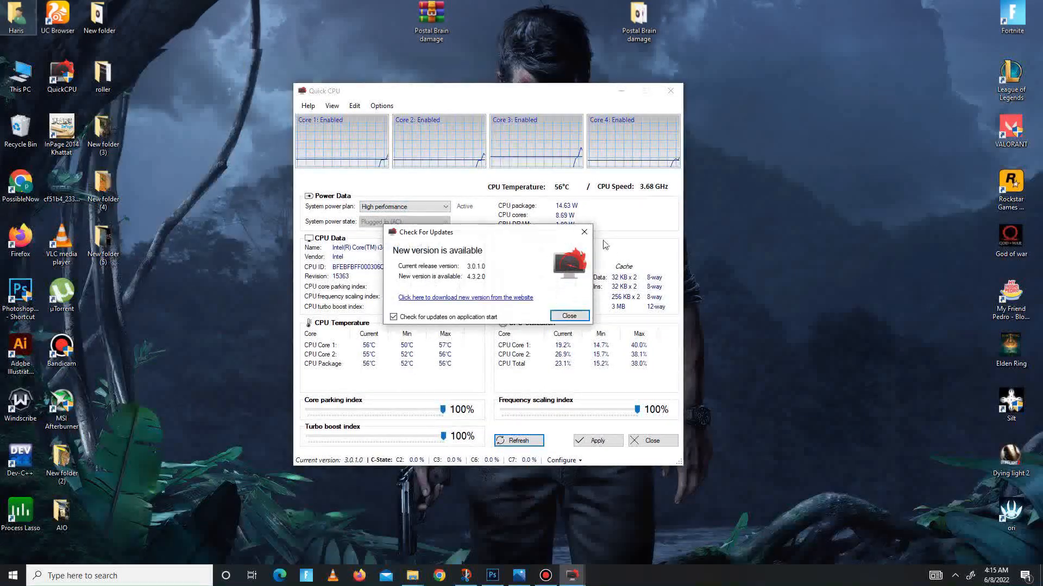
left_click(569, 315)
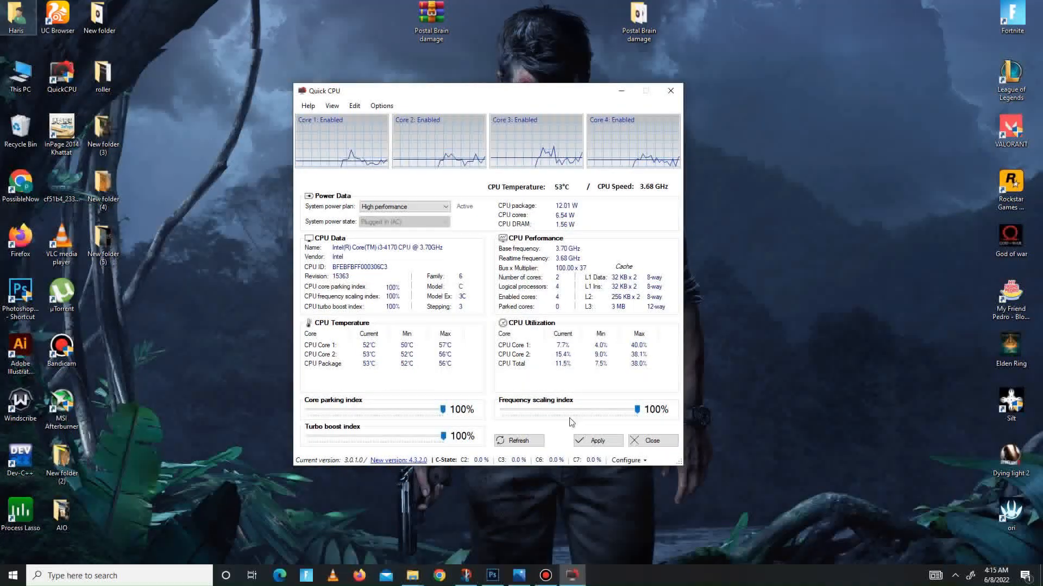
left_click(595, 440)
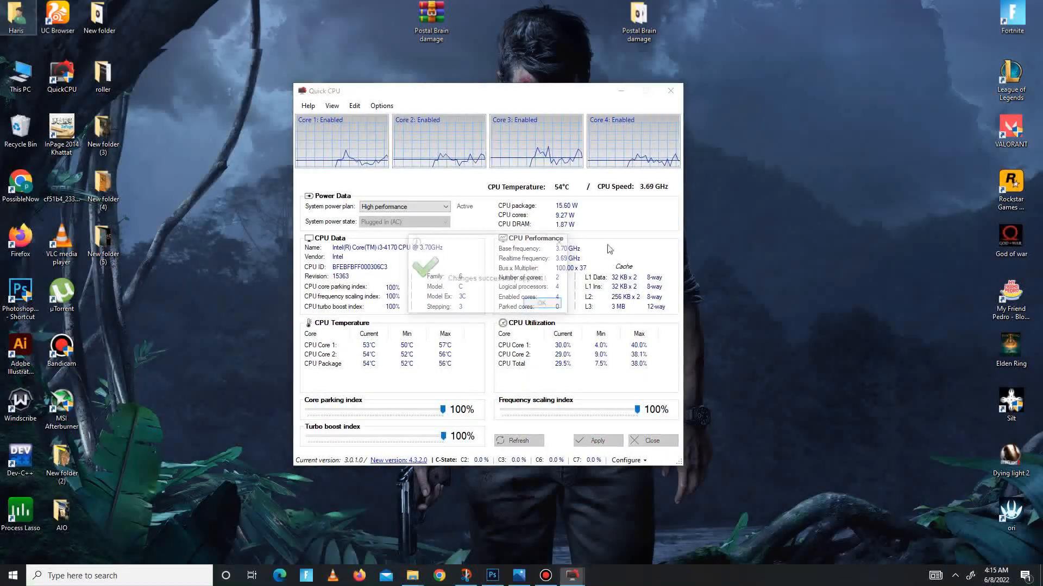
left_click(541, 303)
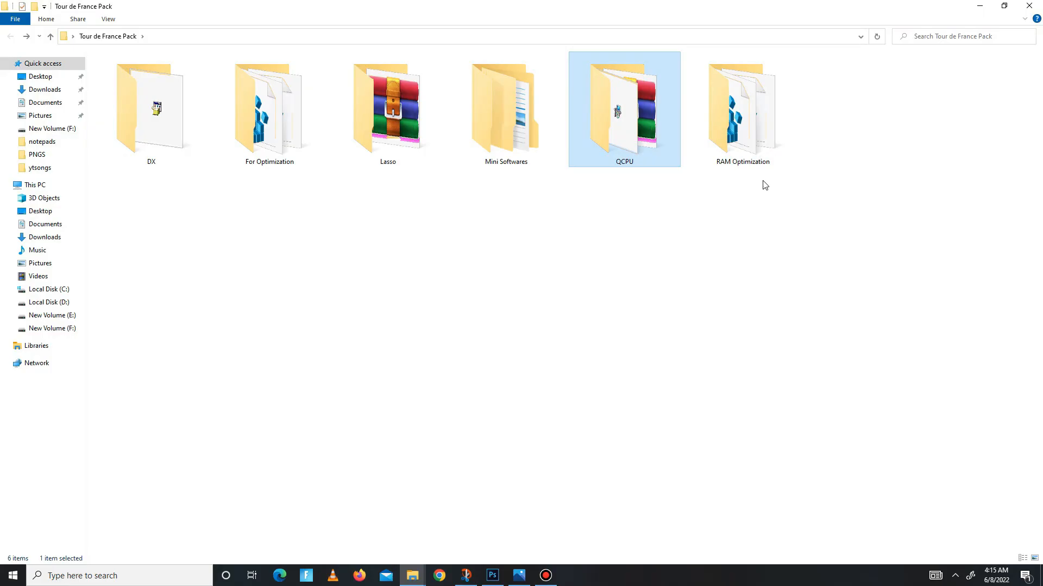
- Merge LargePage_util.exe.reg from the RAM Optimization folder, confirming the Registry Editor warning
double_click(742, 109)
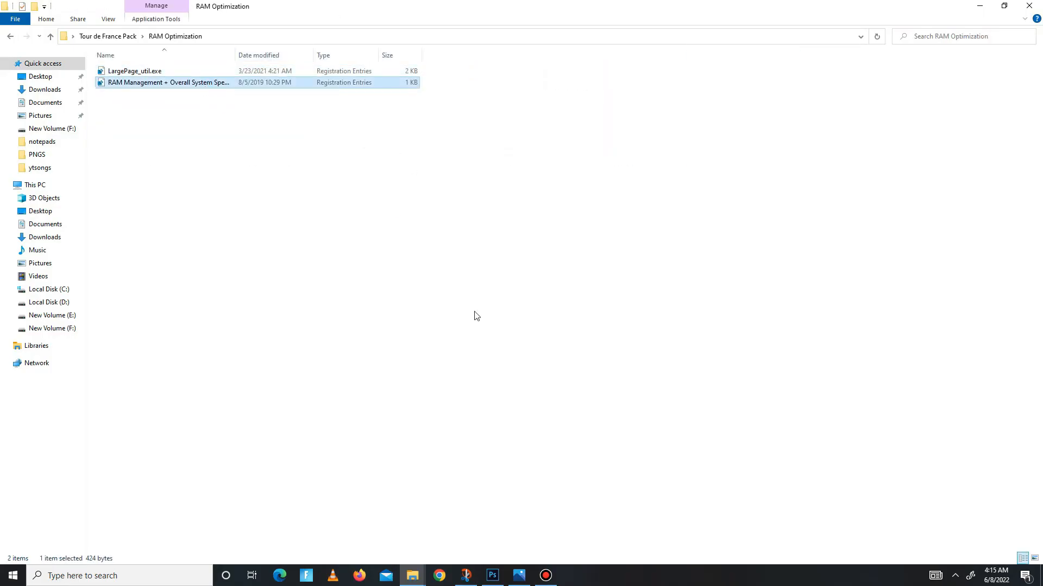
double_click(136, 71)
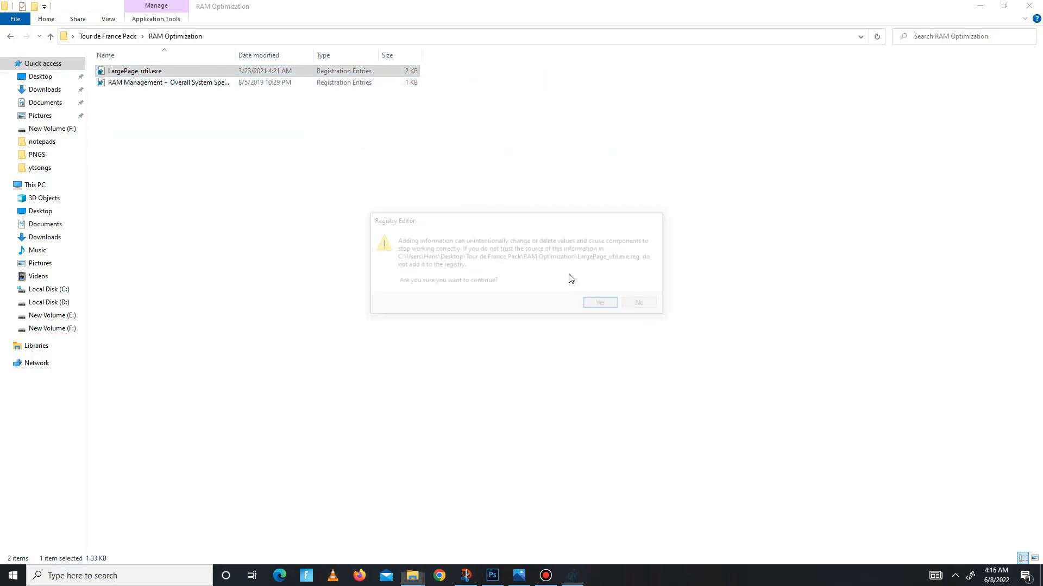
left_click(598, 302)
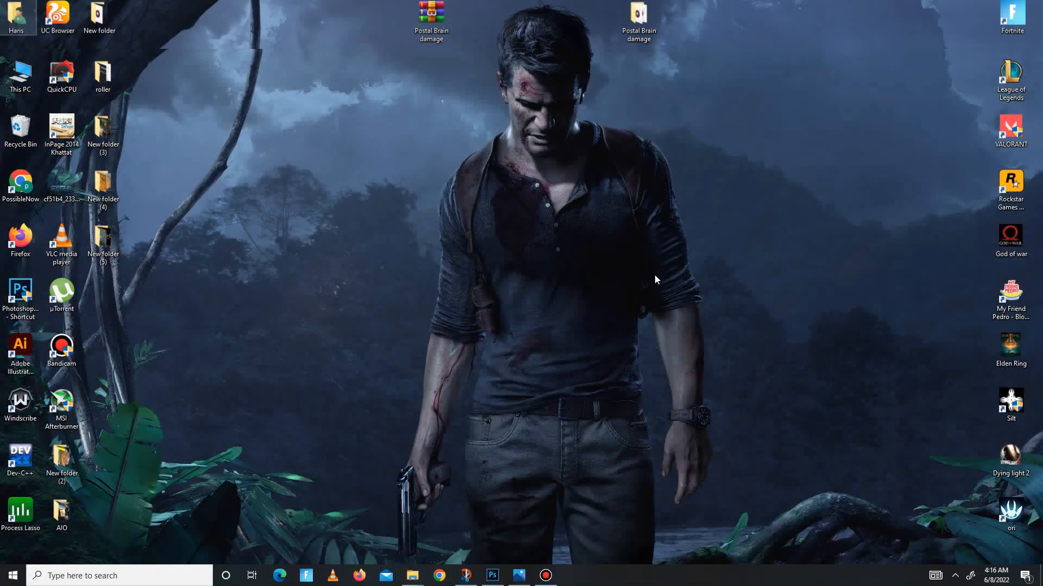
mouse_move(652, 272)
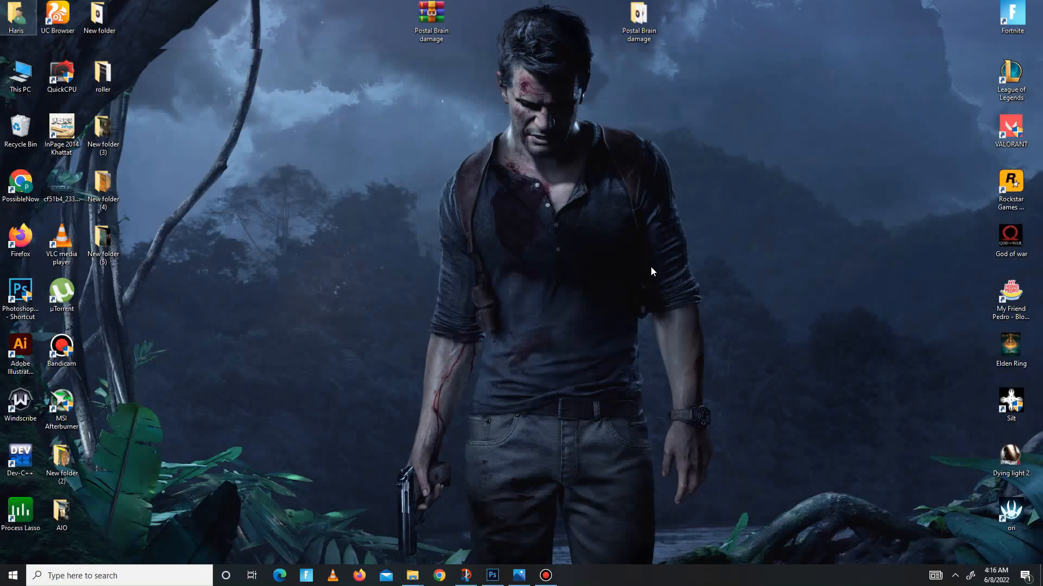
- Open the Prefetch folder by running 'prefetch' from the Run box
key("Win+r")
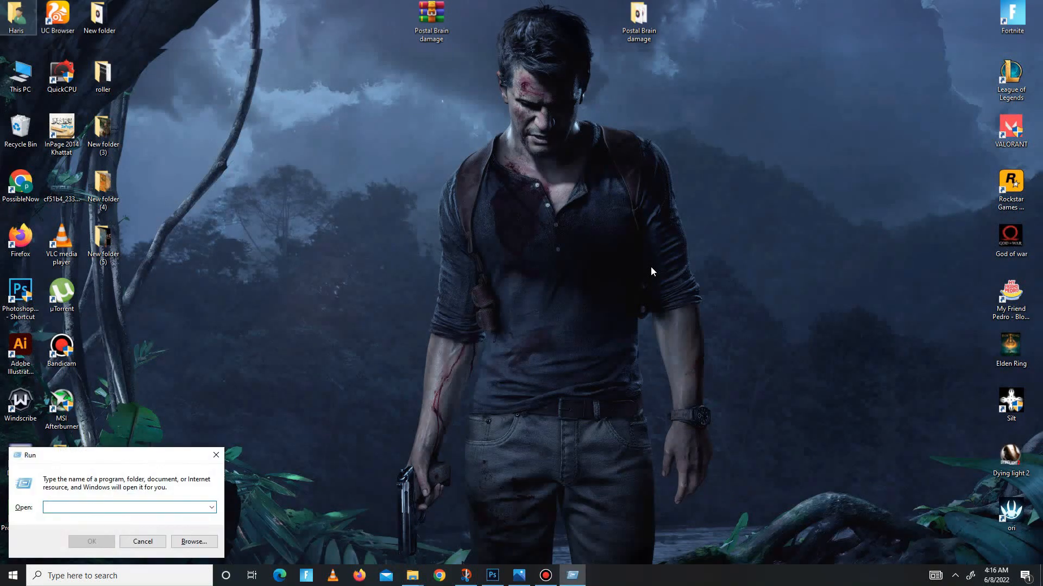
mouse_move(124, 495)
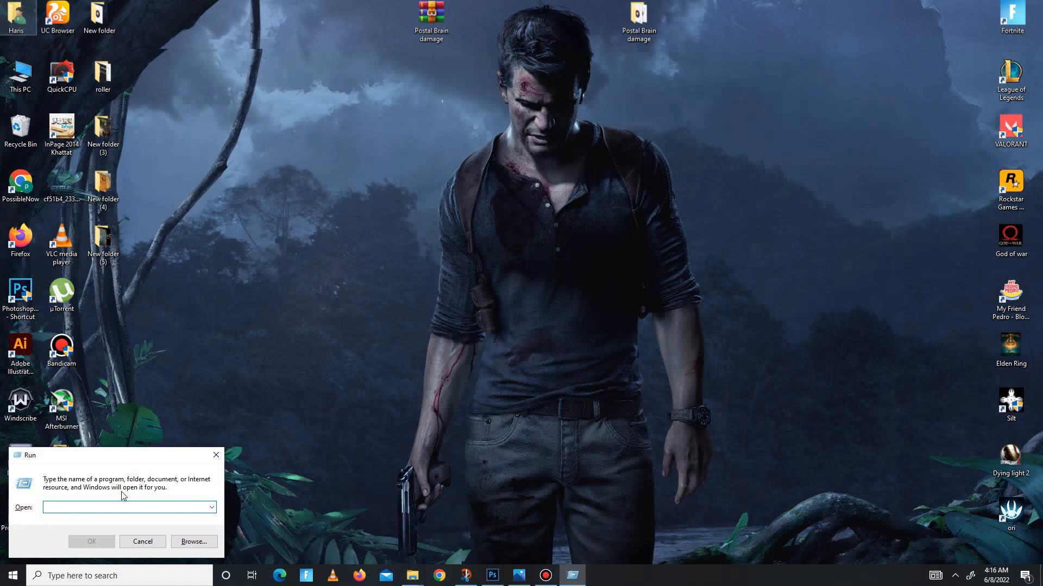
type("prefetch")
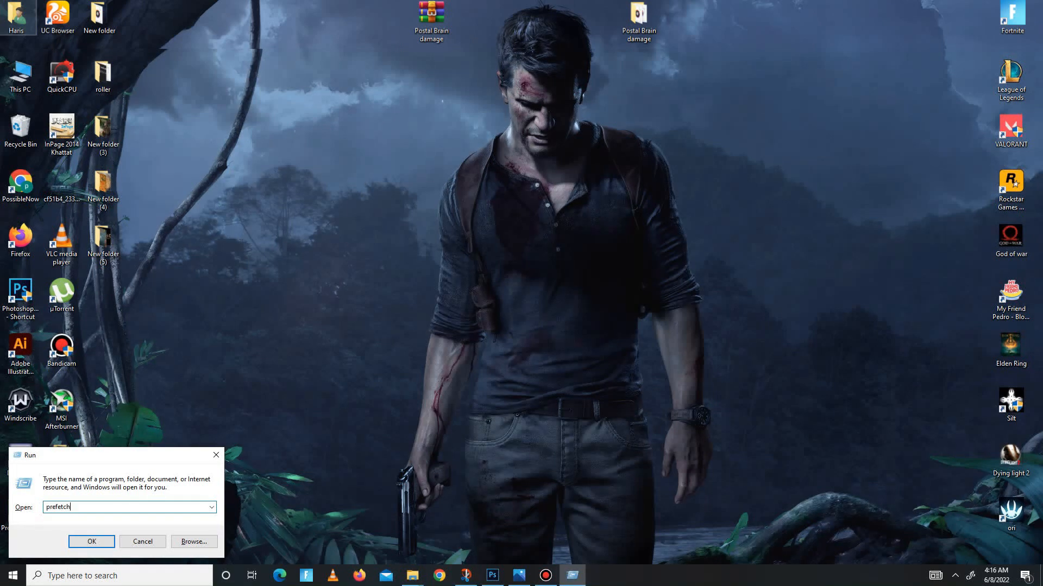
mouse_move(145, 576)
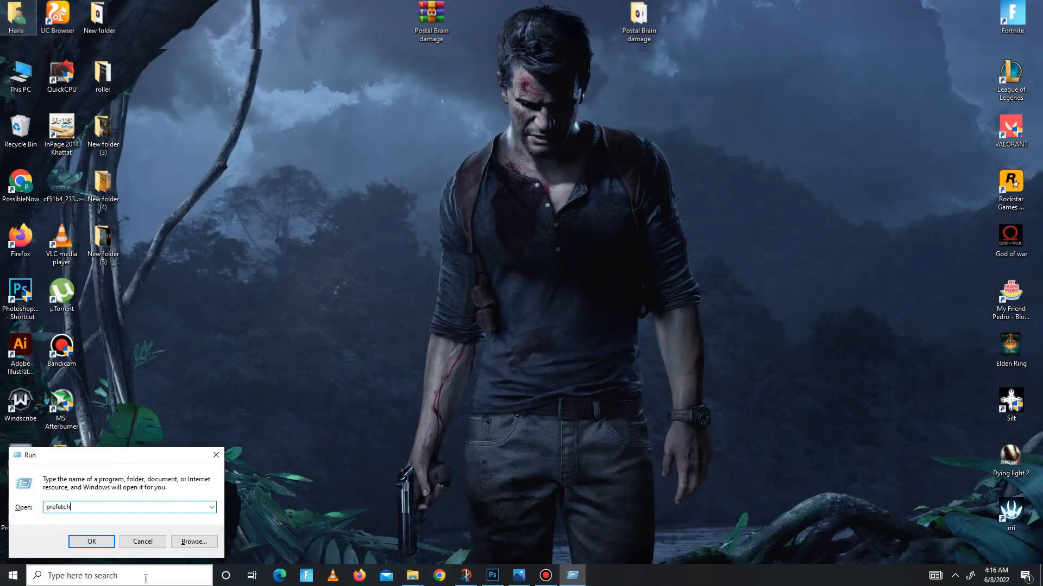
left_click(91, 541)
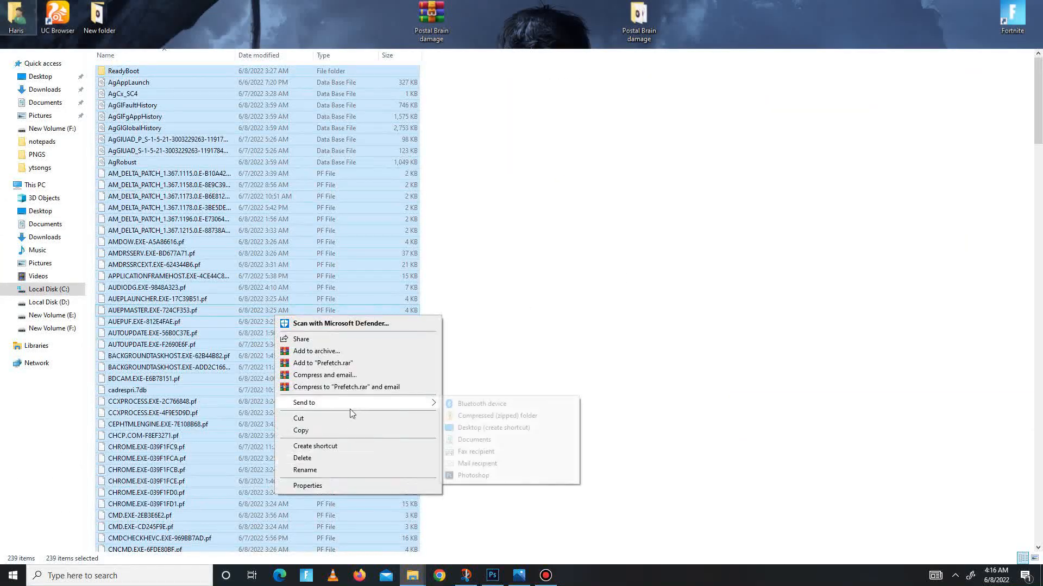
- Send all 239 Prefetch files to the Recycle Bin and close the Explorer window
left_click(375, 285)
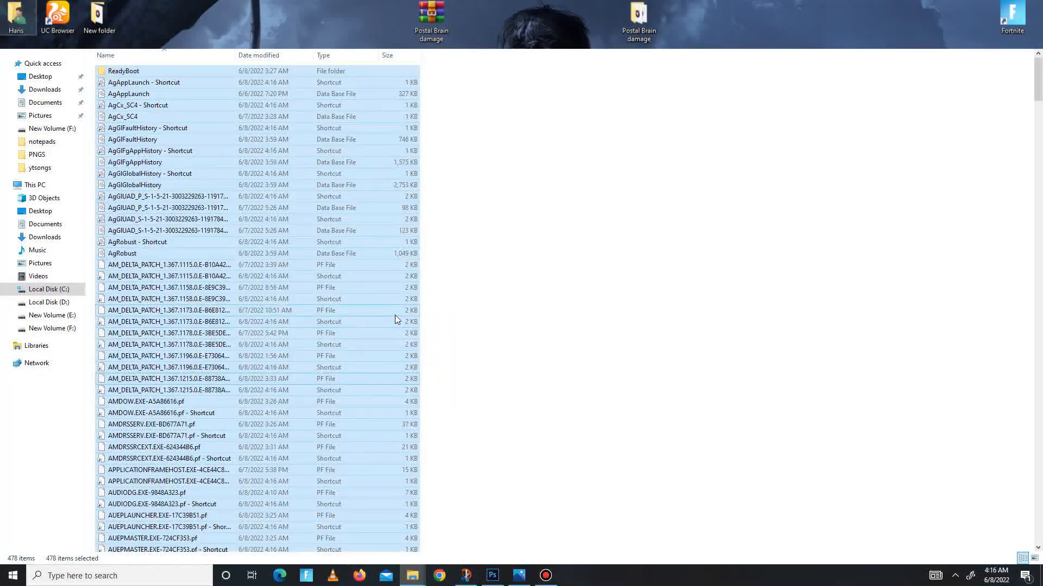
key("Delete")
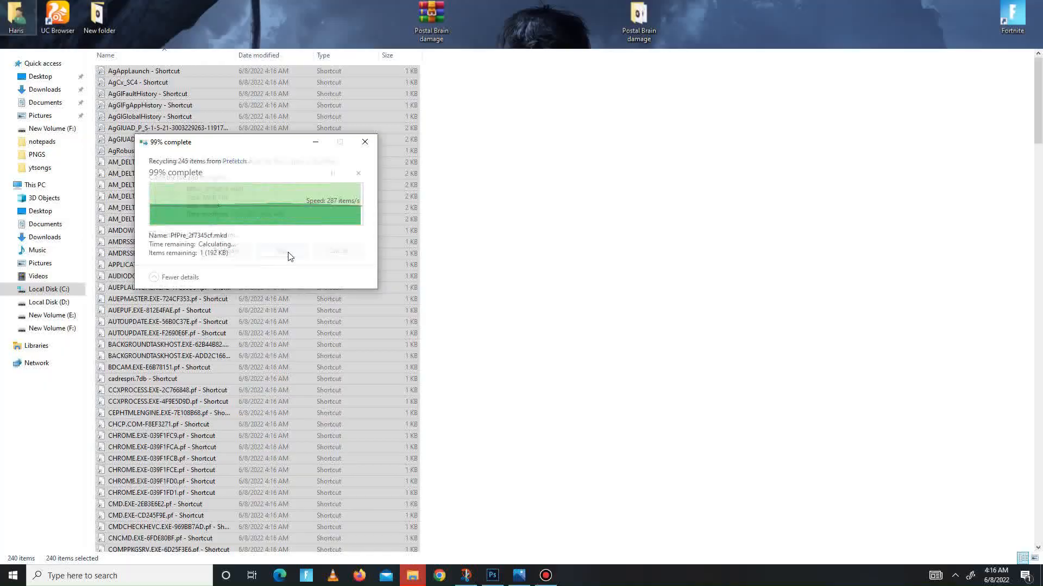
left_click(364, 142)
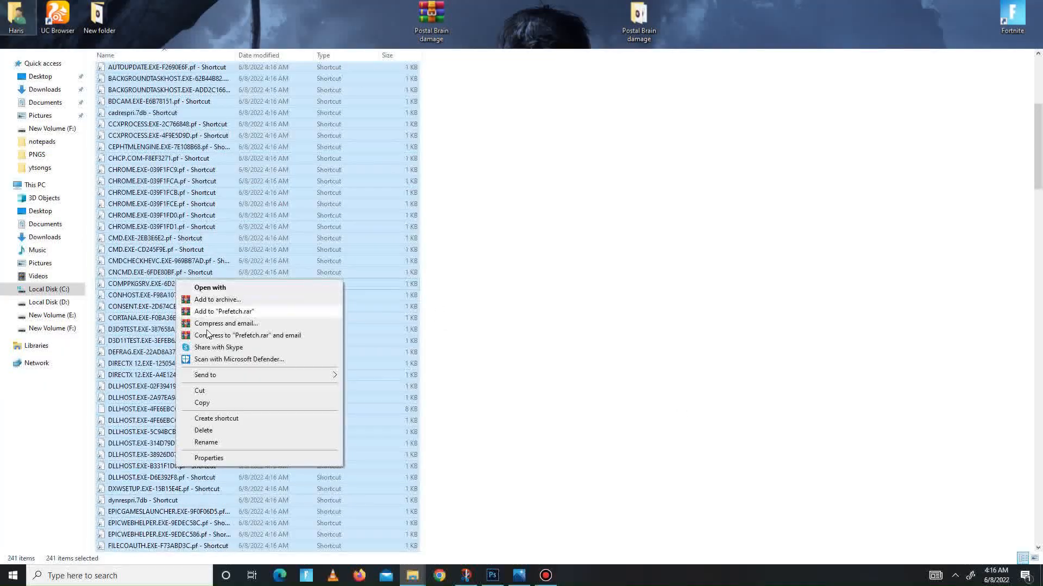
left_click(204, 430)
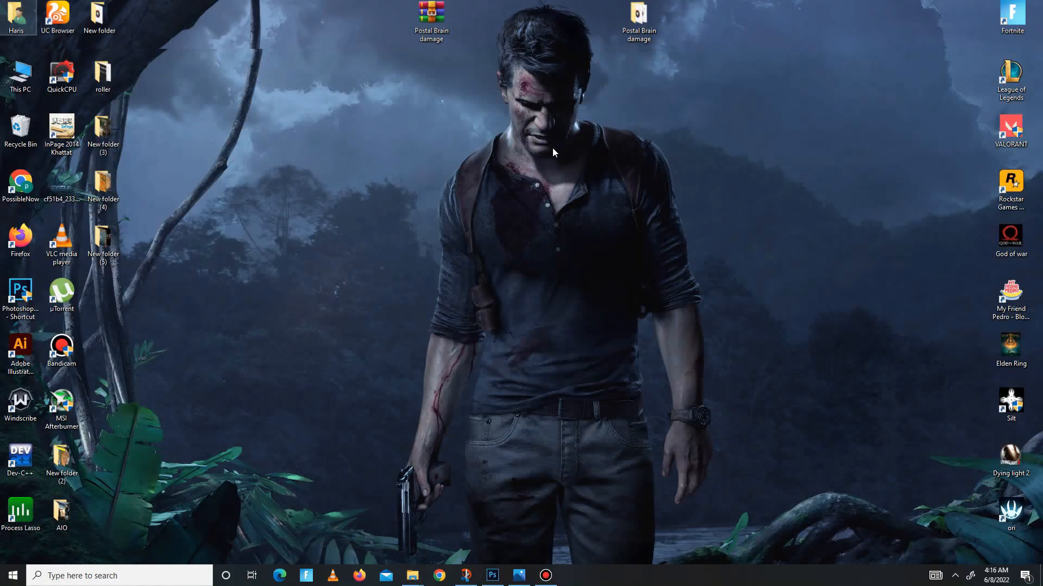
mouse_move(545, 384)
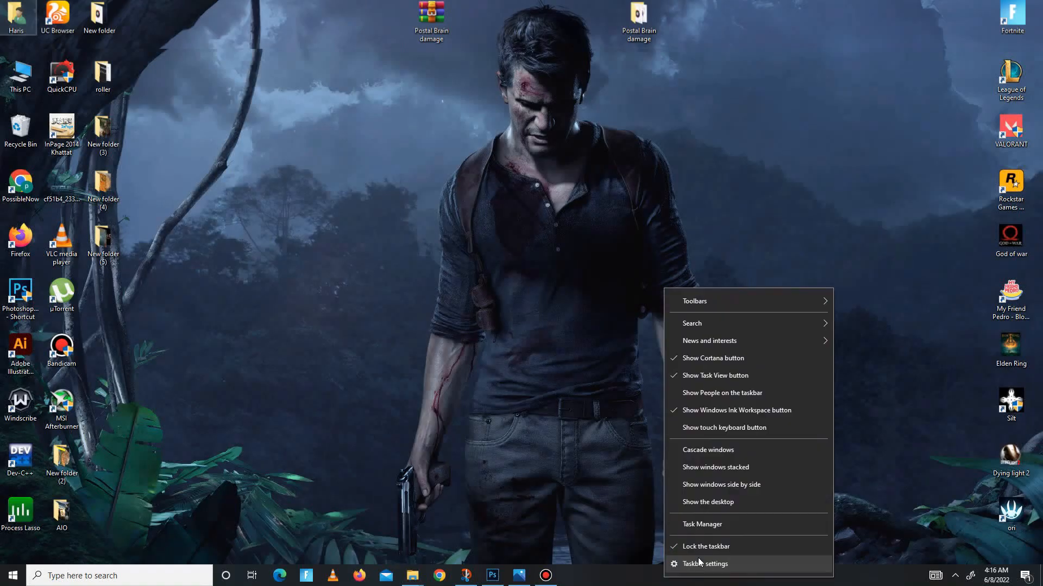
left_click(701, 524)
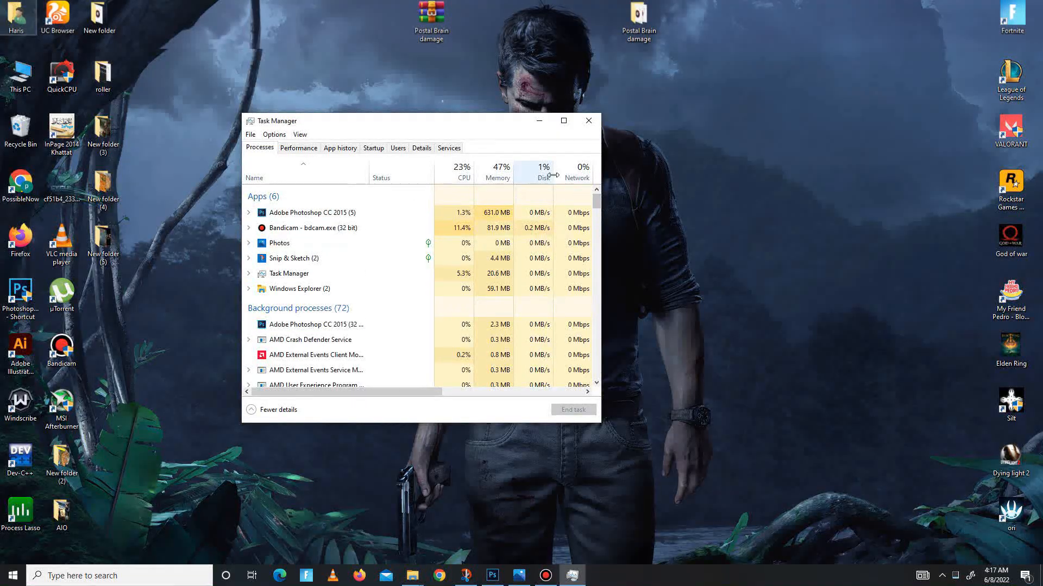
mouse_move(453, 180)
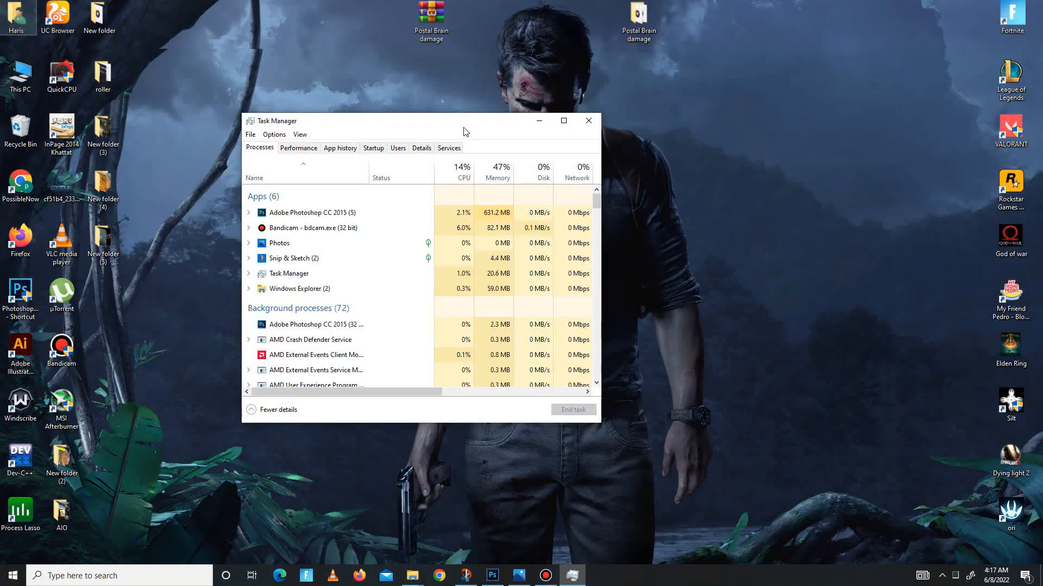
mouse_move(588, 121)
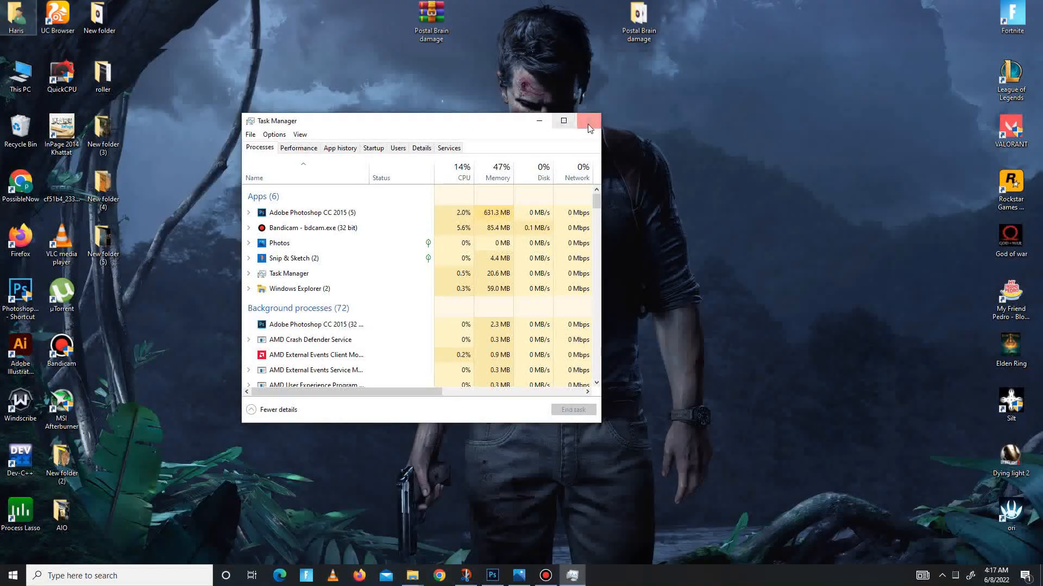
left_click(587, 120)
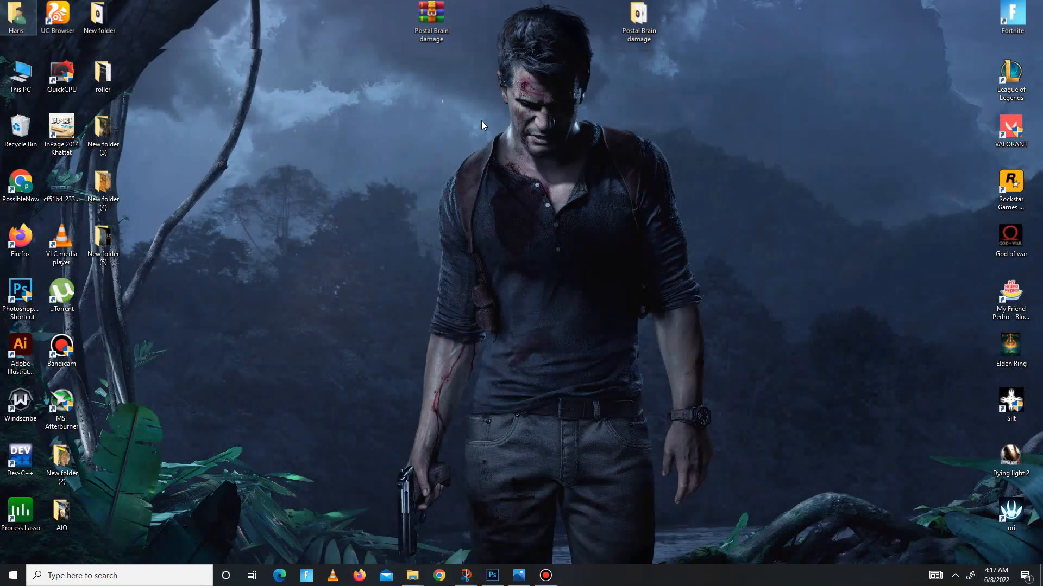